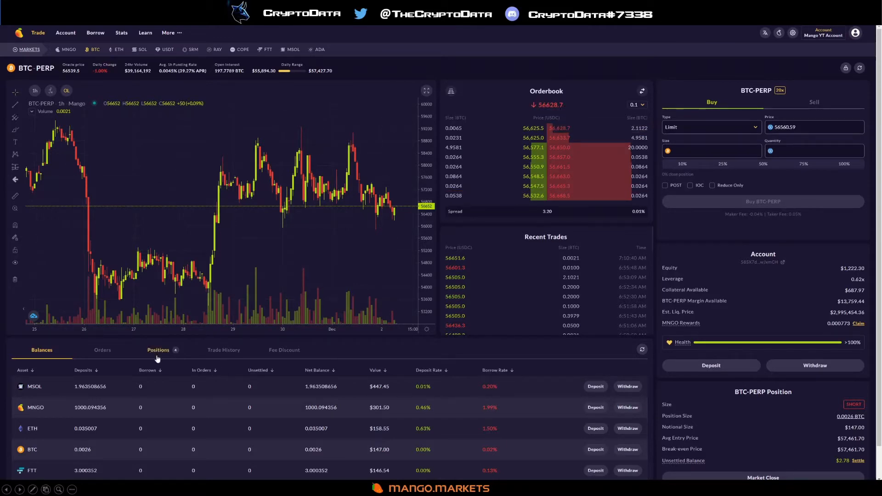
pyautogui.moveTo(59, 434)
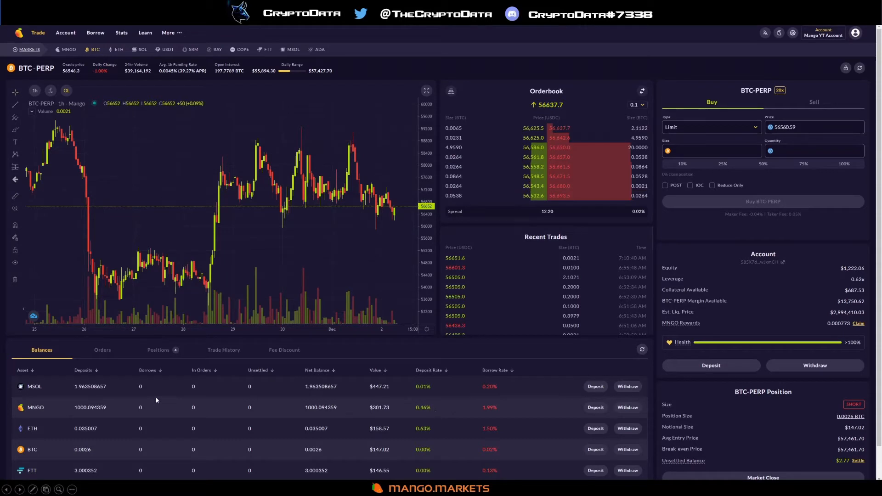
pyautogui.moveTo(82, 425)
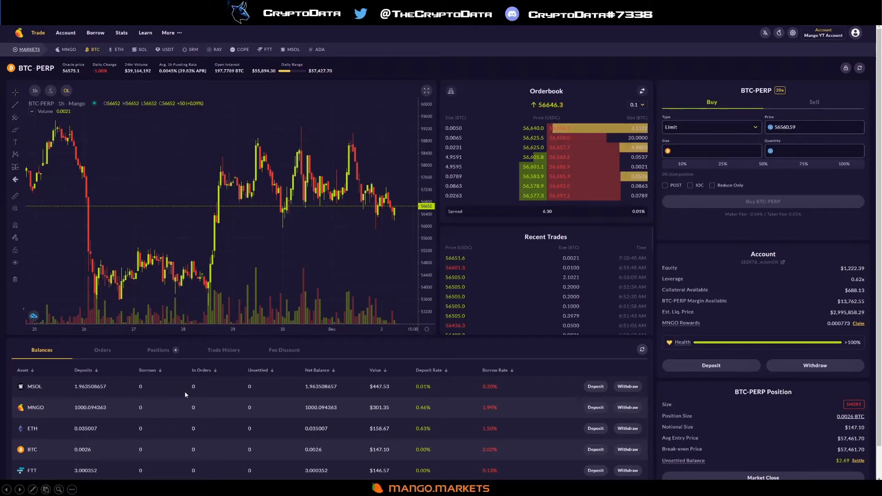
pyautogui.moveTo(211, 71)
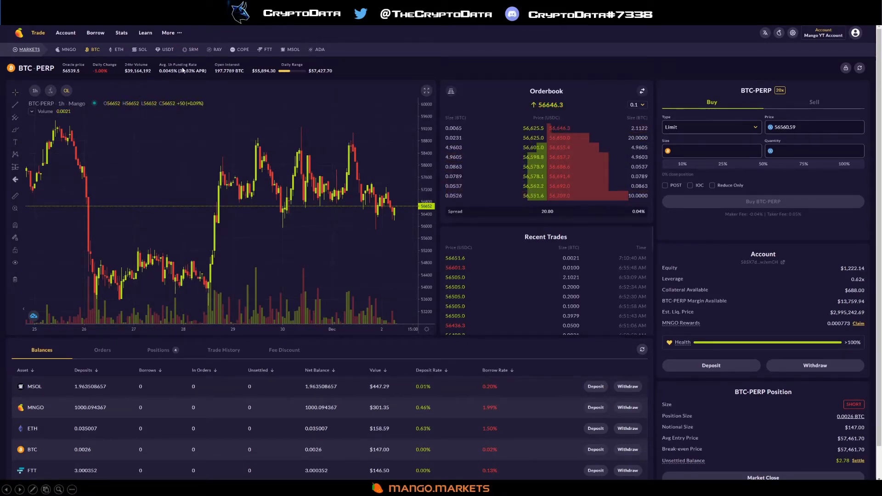
# Step: Prepare a 333 MNGO (about 100 USDC) market buy on the MNGO/USDC spot market
pyautogui.click(93, 50)
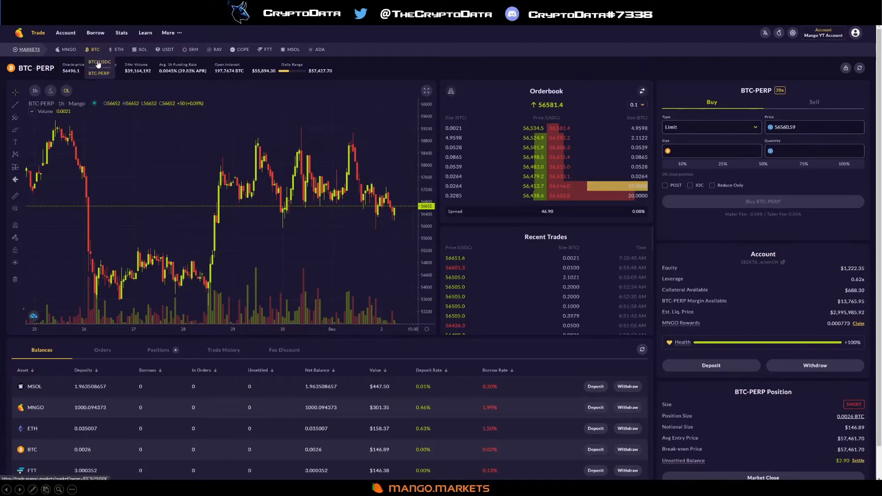
pyautogui.click(66, 50)
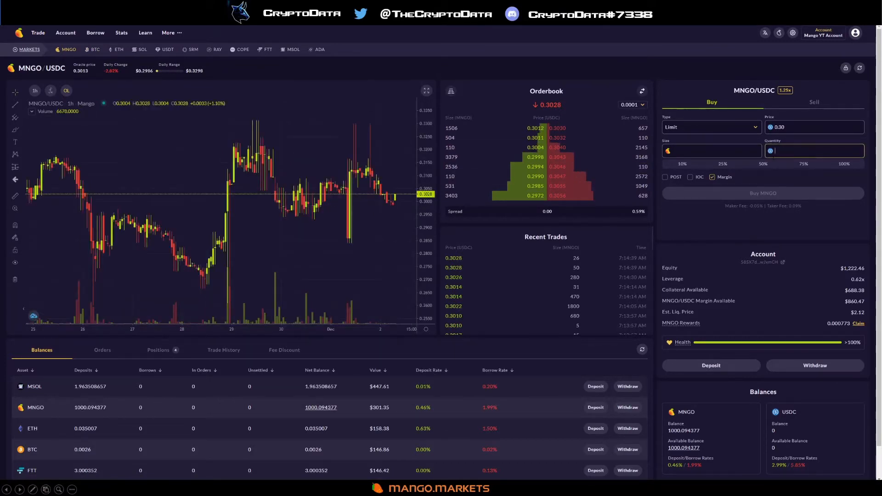
pyautogui.write('100')
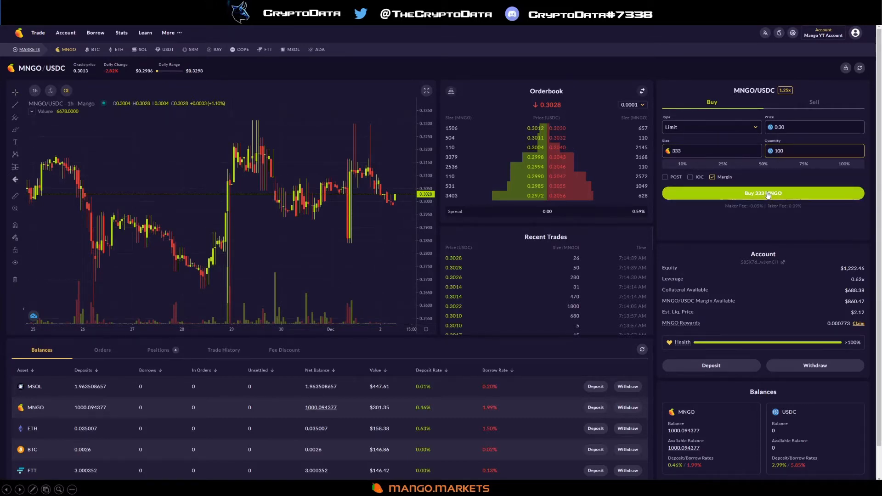
pyautogui.click(711, 127)
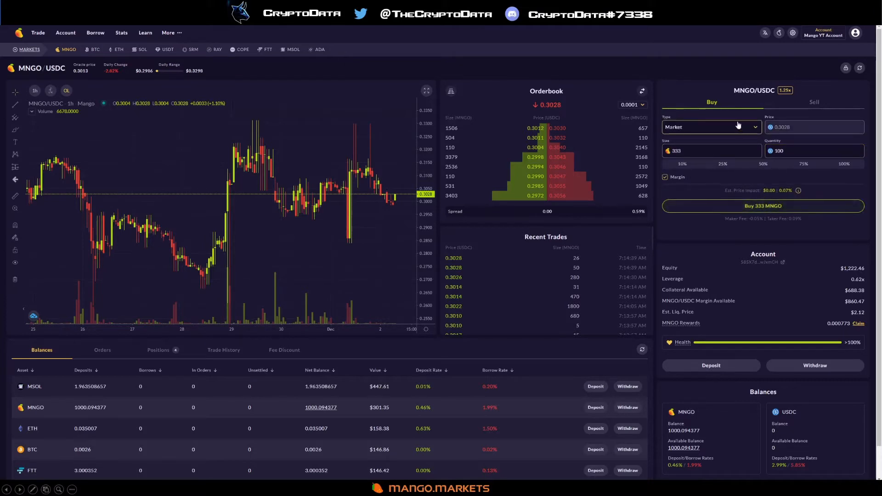
pyautogui.moveTo(739, 139)
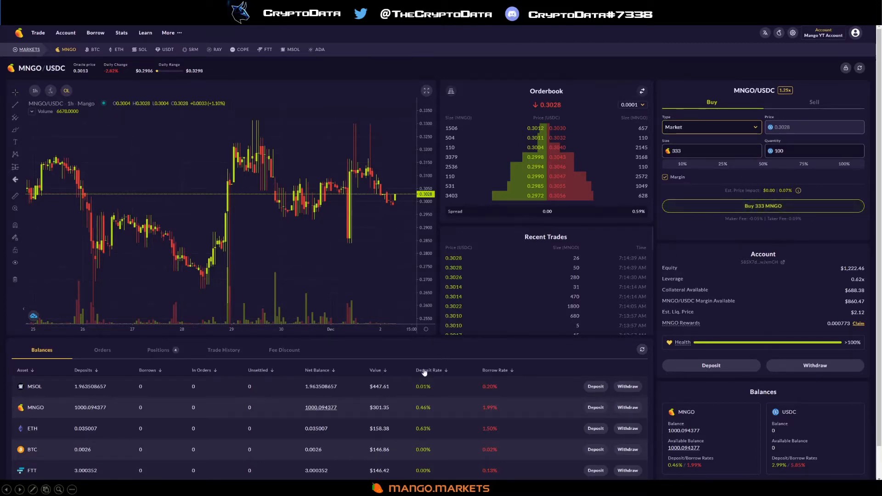
pyautogui.moveTo(566, 351)
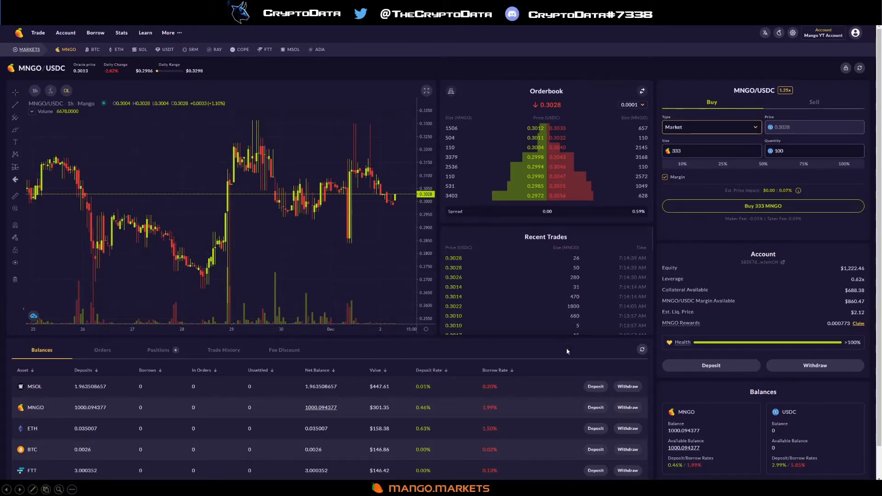
pyautogui.moveTo(135, 413)
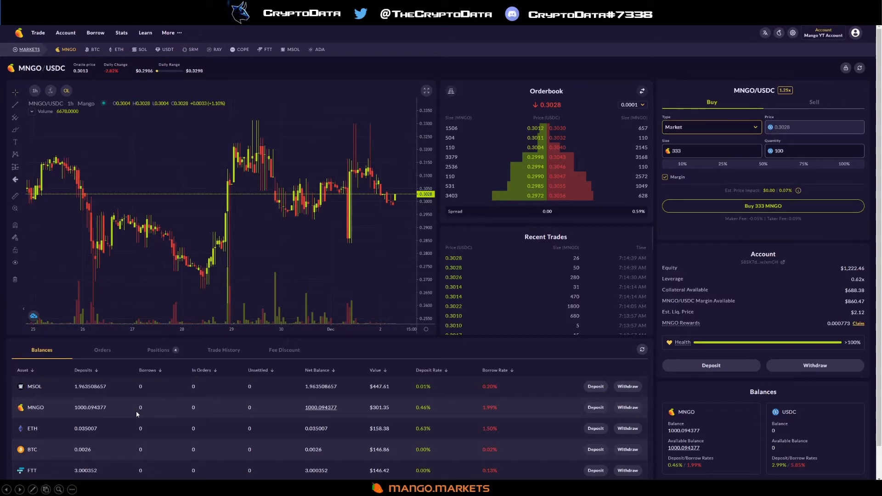
# Step: Open the MNGO-PERP market and switch the 333 MNGO order to a sell
pyautogui.click(68, 50)
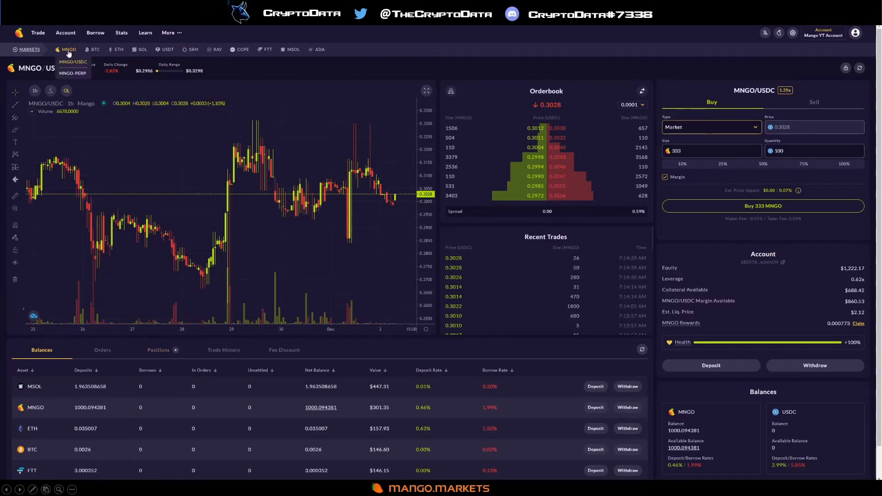
pyautogui.click(72, 73)
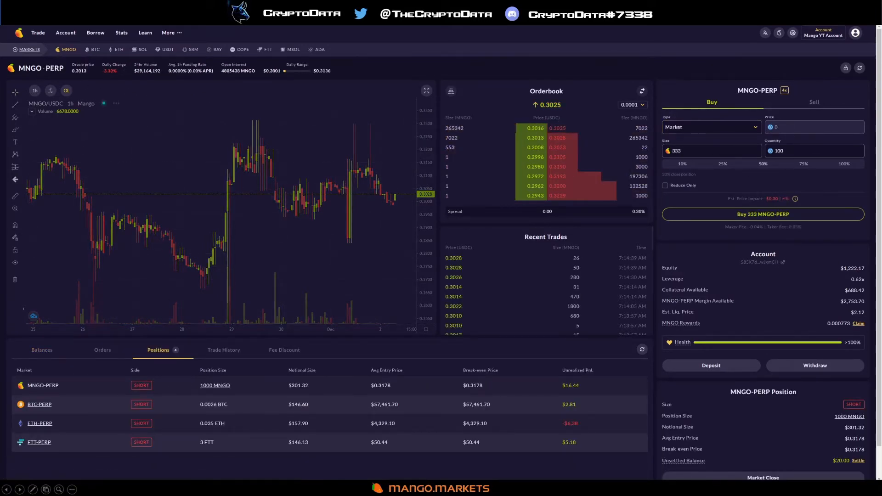
pyautogui.click(813, 102)
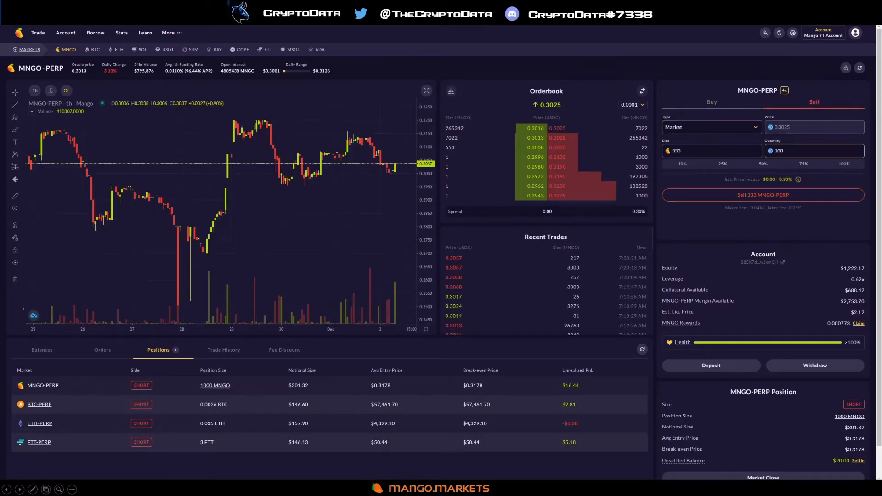
pyautogui.moveTo(762, 194)
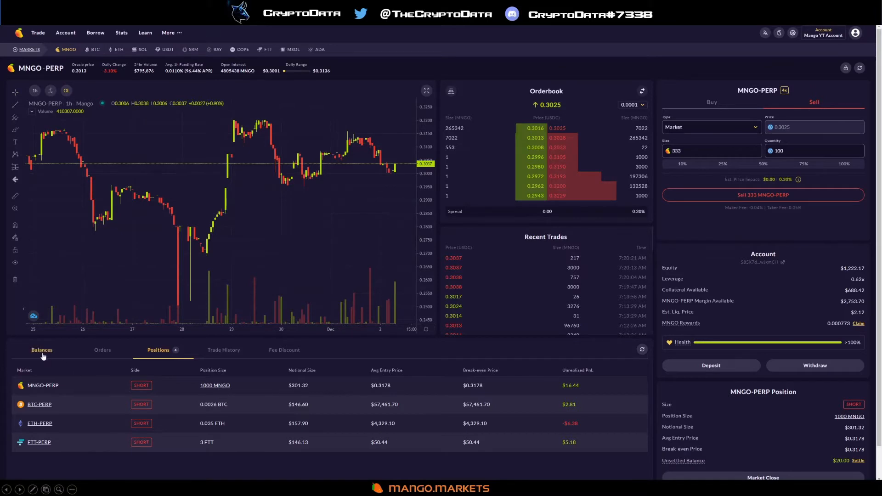
# Step: Compare spot balances against the four short perp positions and confirm there are no open orders
pyautogui.click(41, 349)
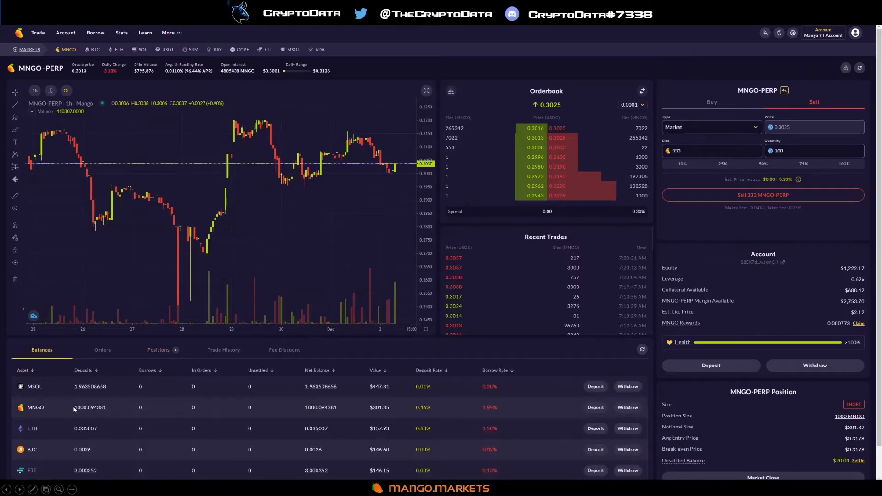
pyautogui.click(158, 349)
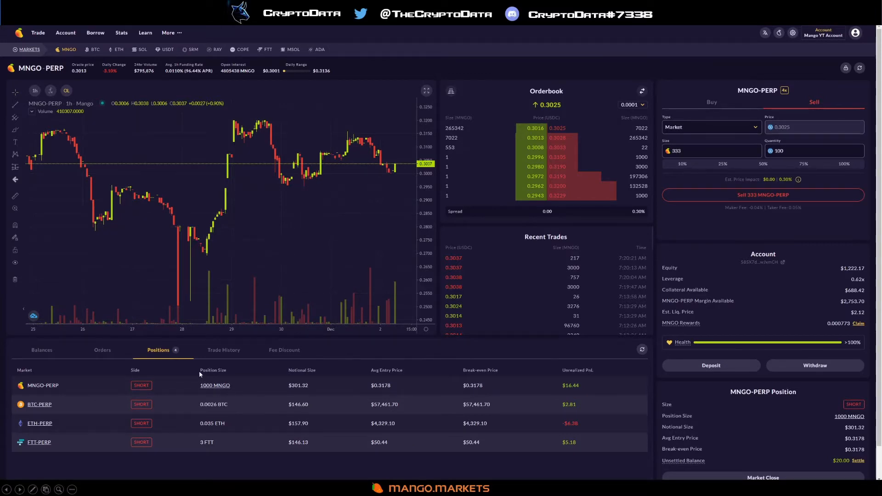
pyautogui.click(41, 350)
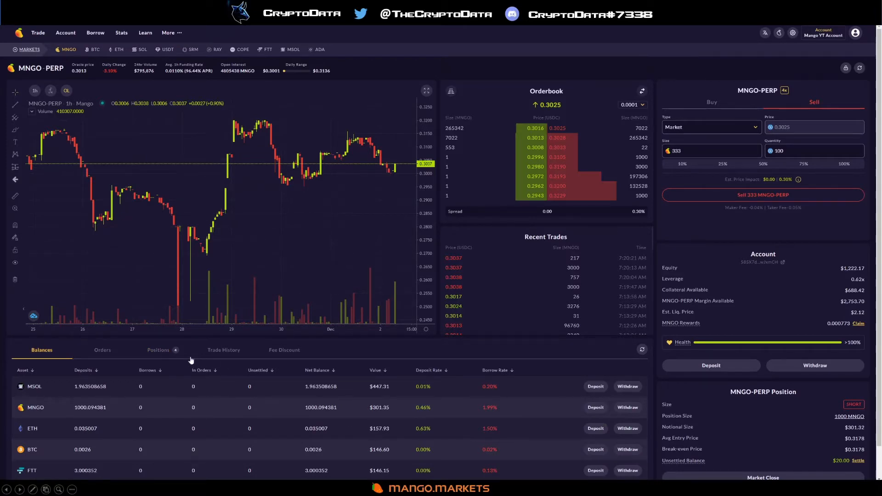
pyautogui.click(158, 349)
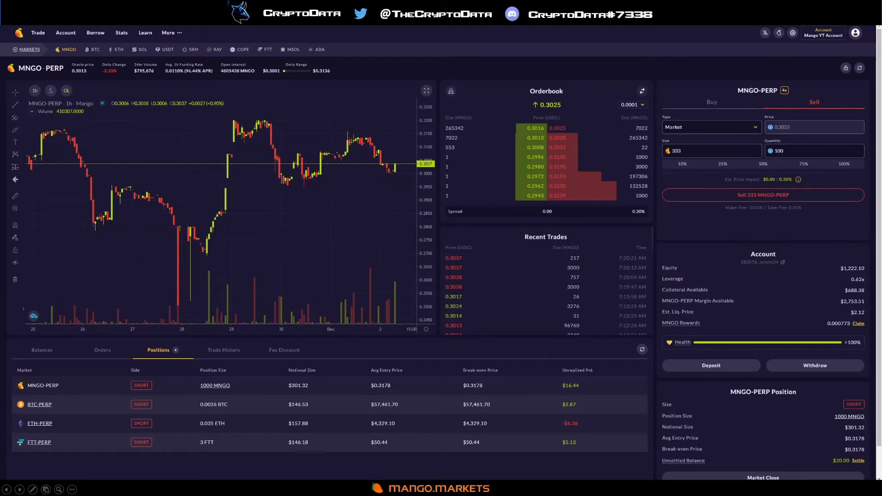
pyautogui.moveTo(196, 76)
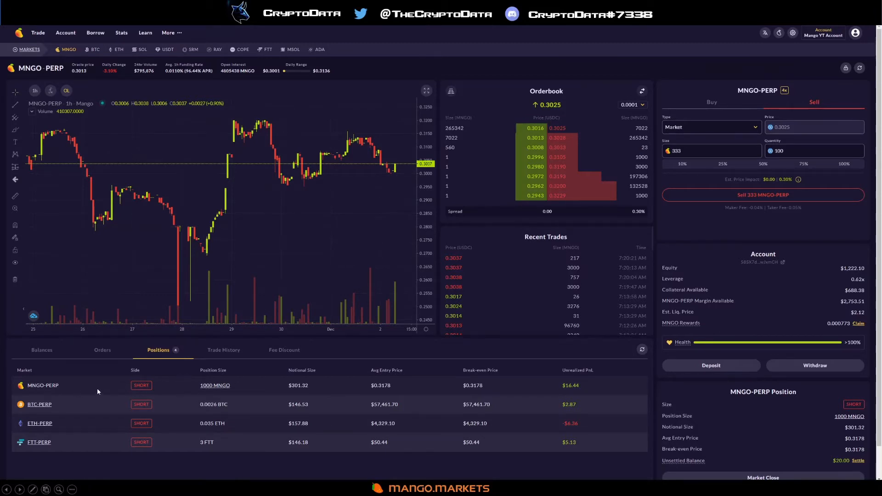
pyautogui.click(42, 350)
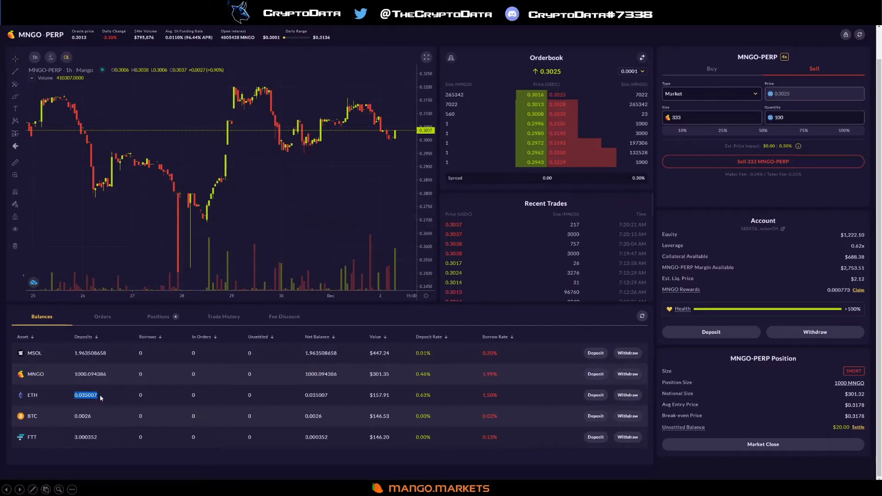
pyautogui.click(158, 316)
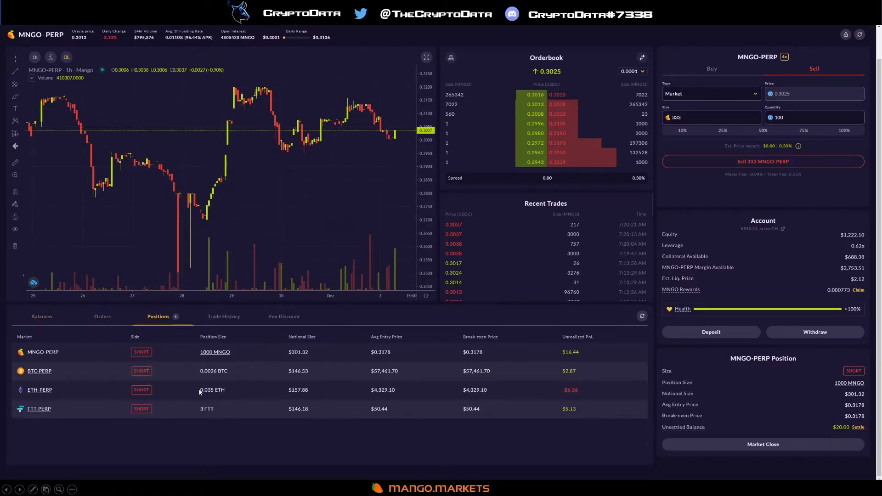
pyautogui.click(102, 316)
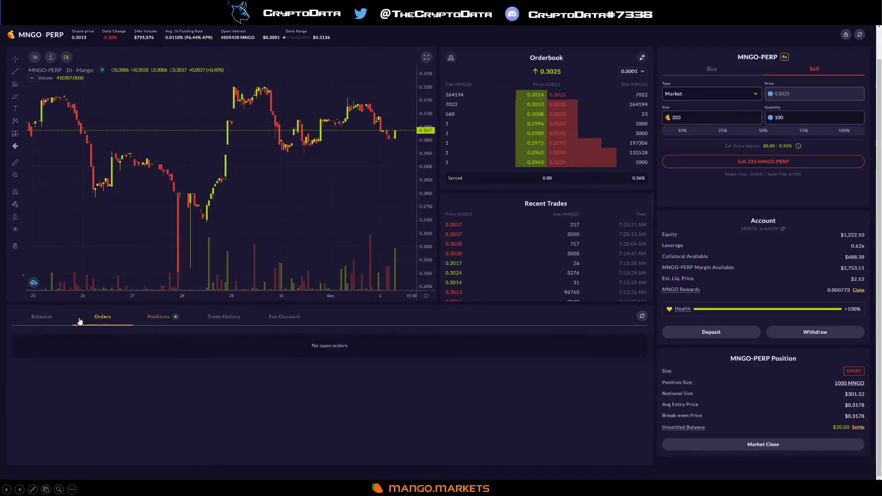
pyautogui.click(40, 316)
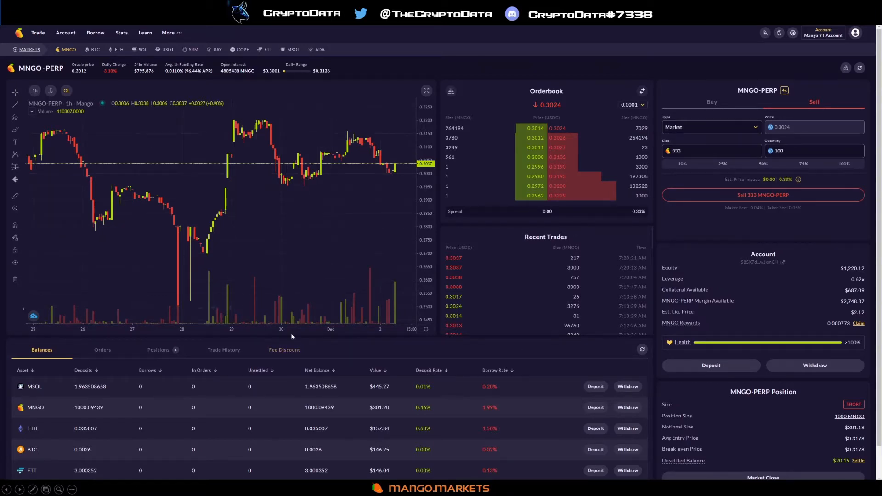
pyautogui.moveTo(321, 364)
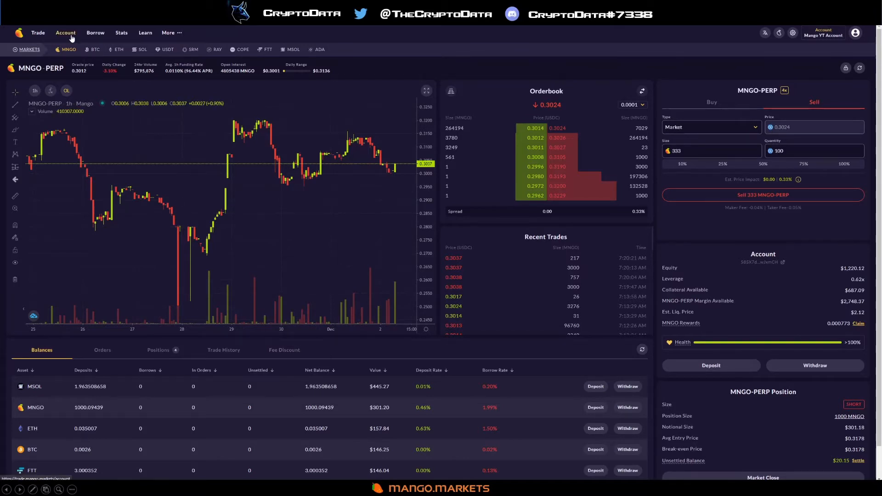
# Step: Open the Account portfolio page to see the 118.06% health ratio and positions
pyautogui.click(65, 32)
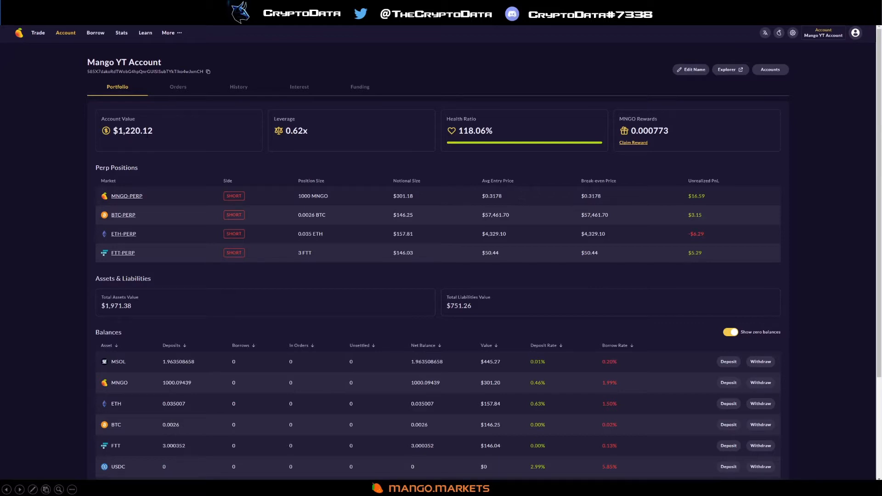
pyautogui.moveTo(116, 115)
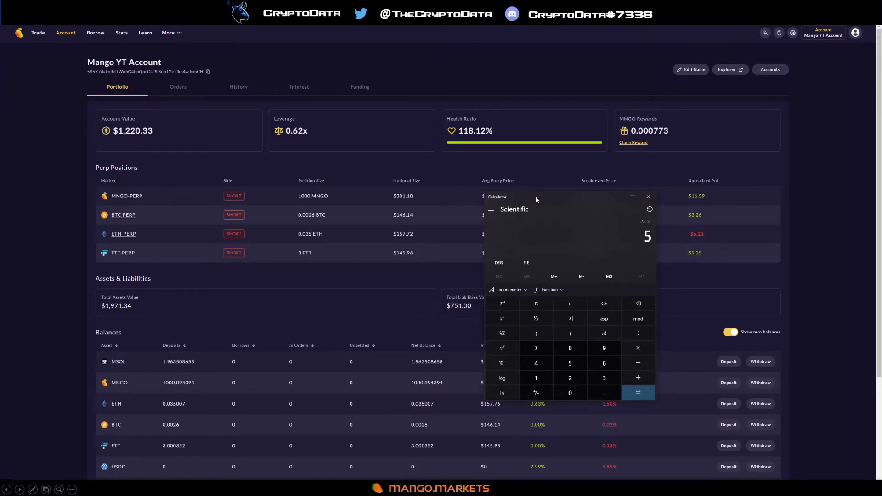
# Step: Compute 22 × 52 = 1,144 in Calculator, then close it
pyautogui.click(637, 391)
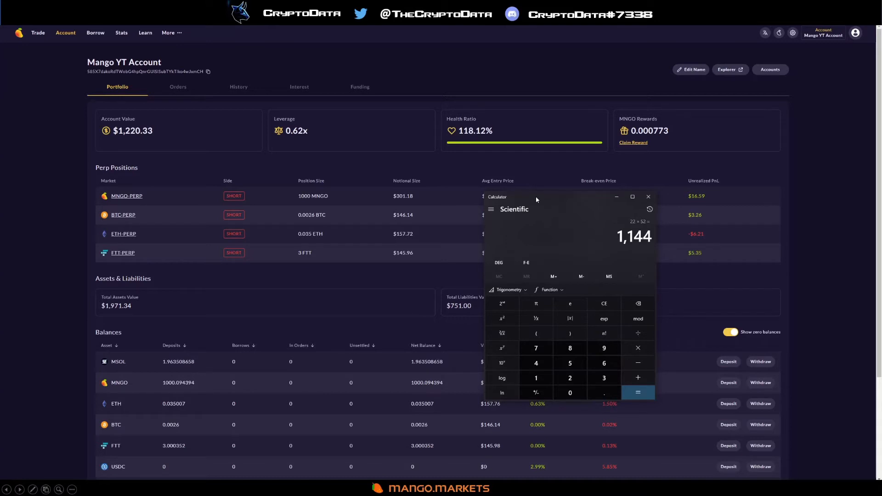
pyautogui.click(637, 392)
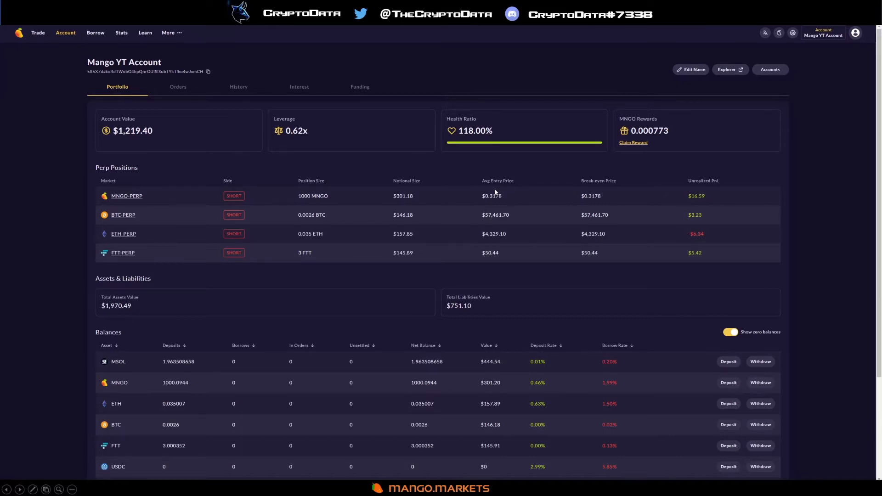
pyautogui.moveTo(251, 239)
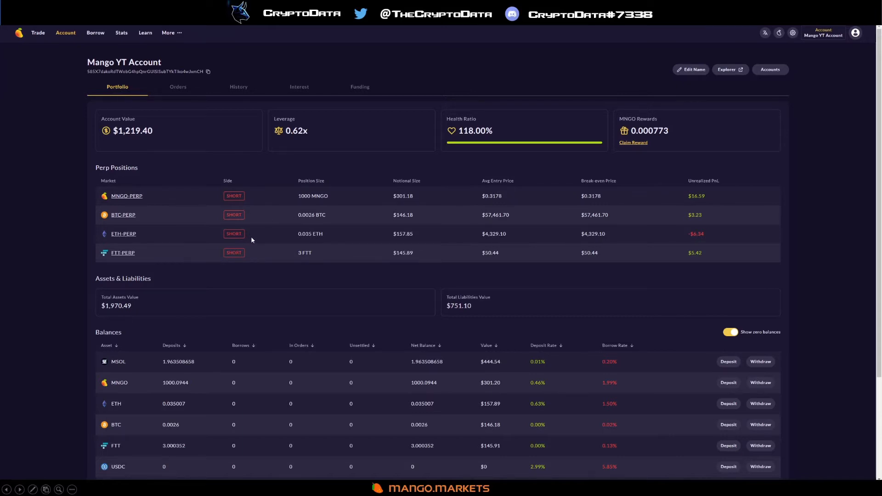
pyautogui.moveTo(260, 250)
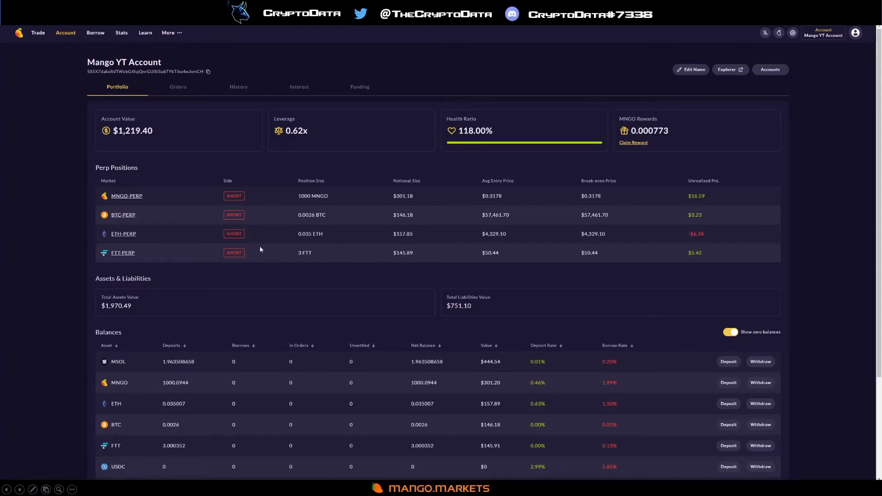
pyautogui.moveTo(260, 246)
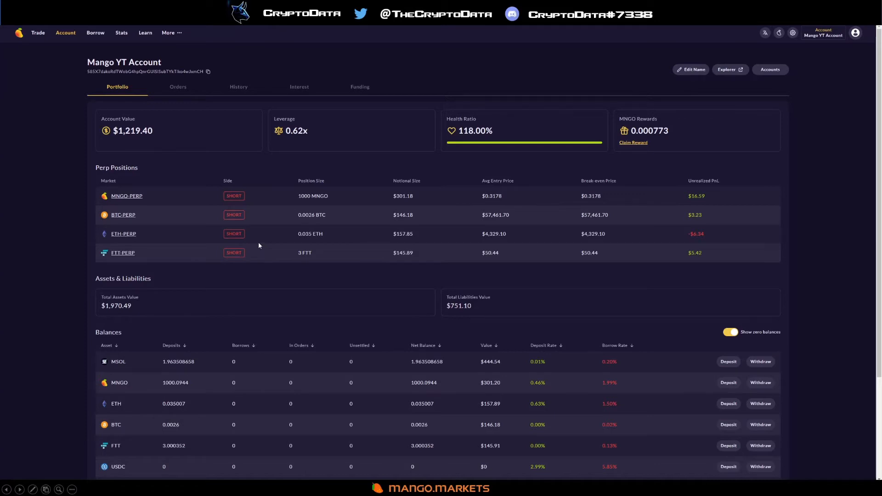
pyautogui.moveTo(517, 216)
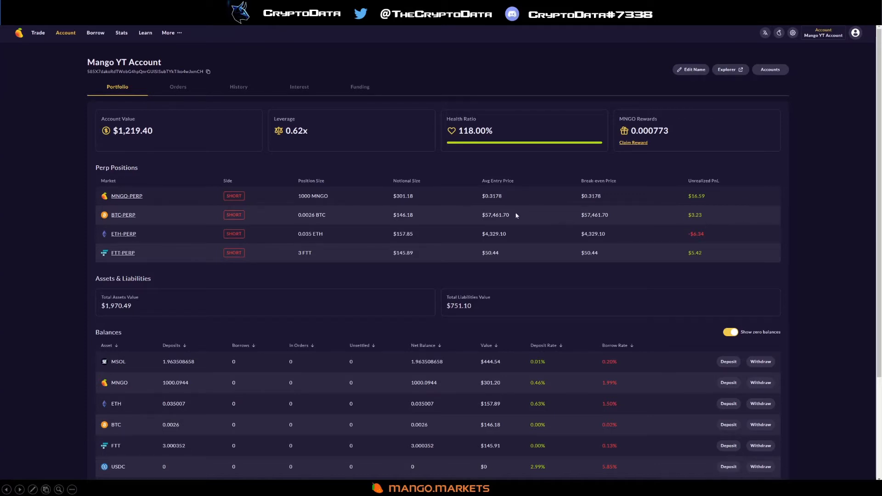
pyautogui.moveTo(167, 136)
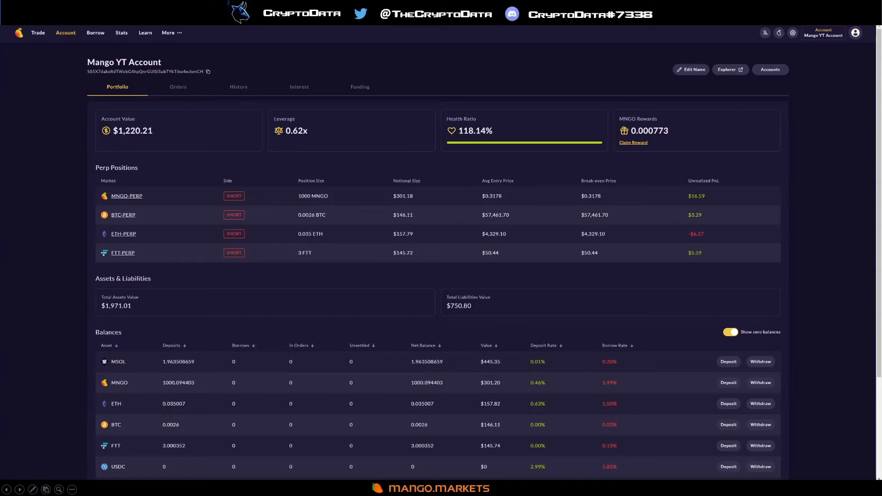
pyautogui.moveTo(191, 148)
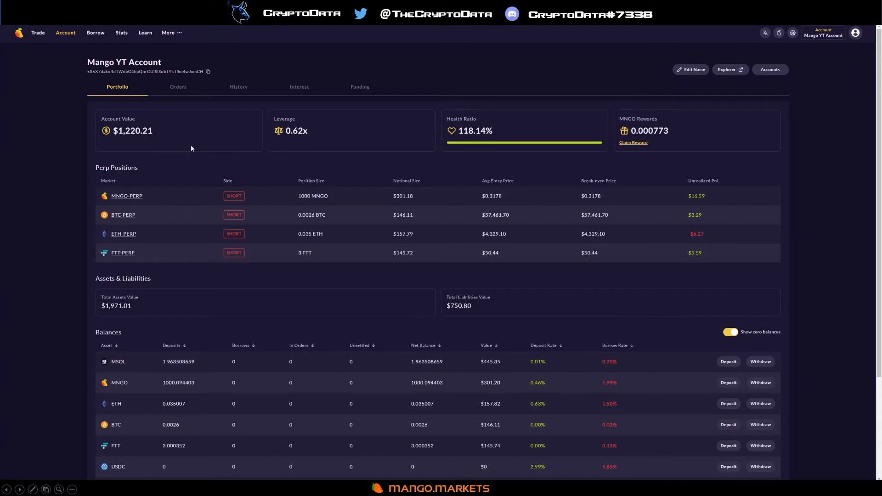
pyautogui.moveTo(298, 87)
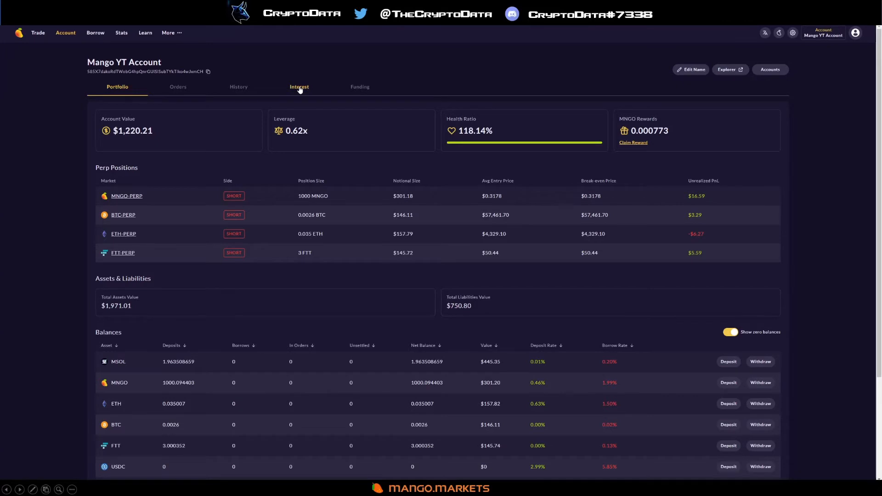
# Step: Review interest history for FTT, MNGO, MSOL and ETH, then view total funding per perp market
pyautogui.click(299, 87)
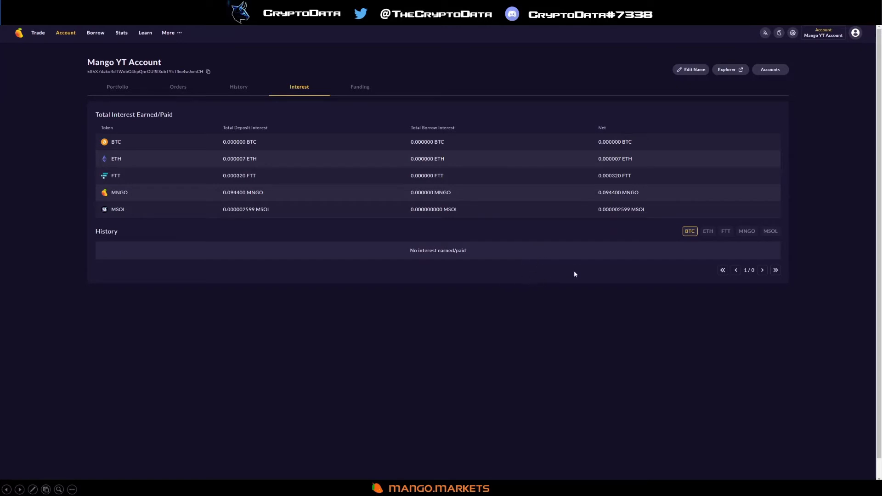
pyautogui.click(725, 230)
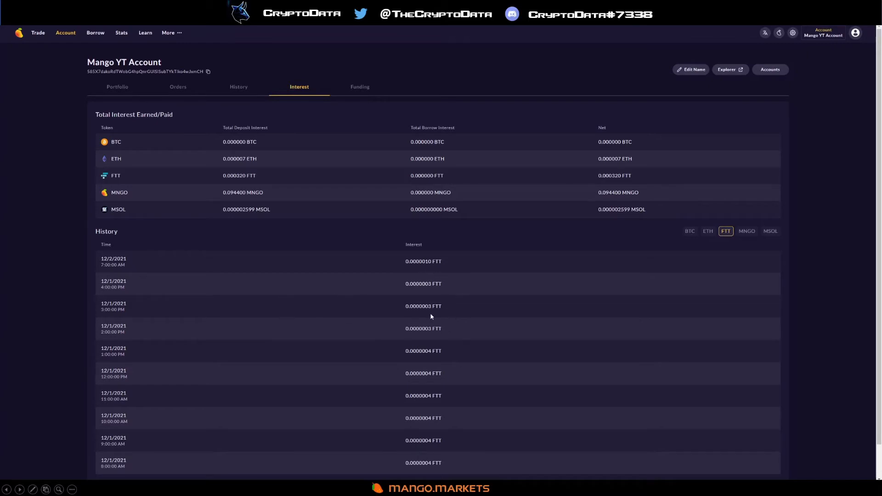
pyautogui.click(746, 230)
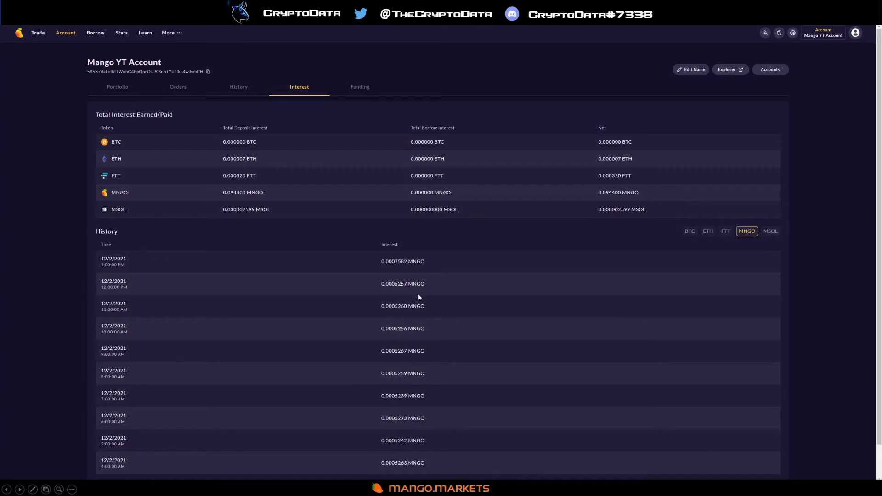
pyautogui.click(769, 230)
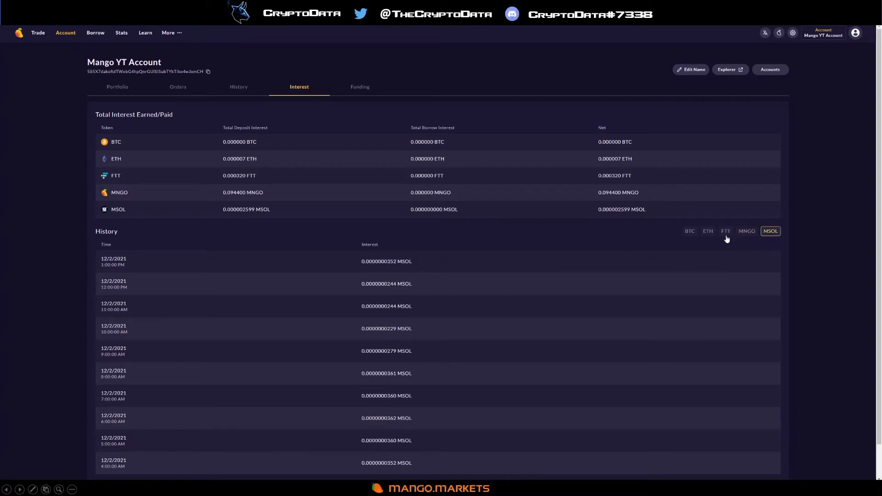
pyautogui.click(707, 231)
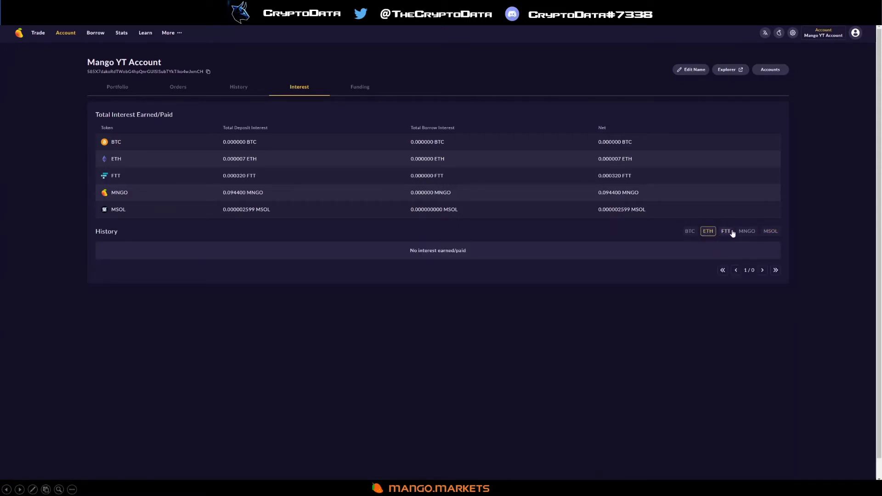
pyautogui.click(359, 87)
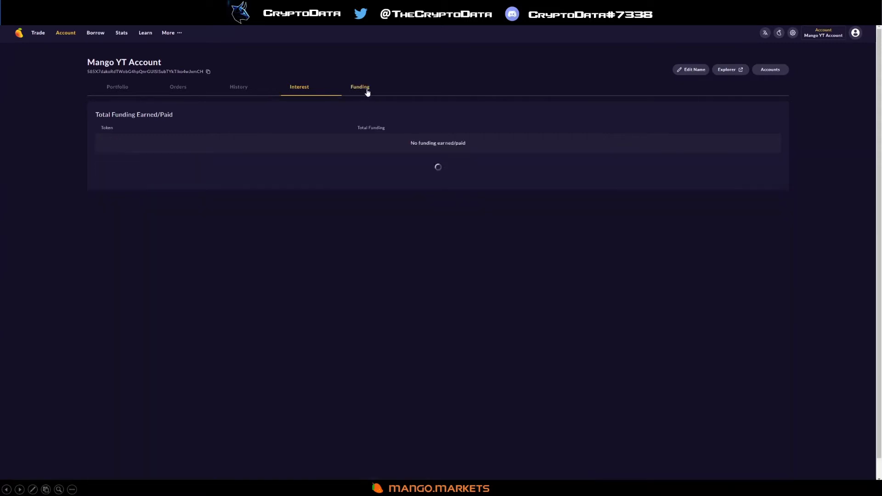
pyautogui.click(359, 87)
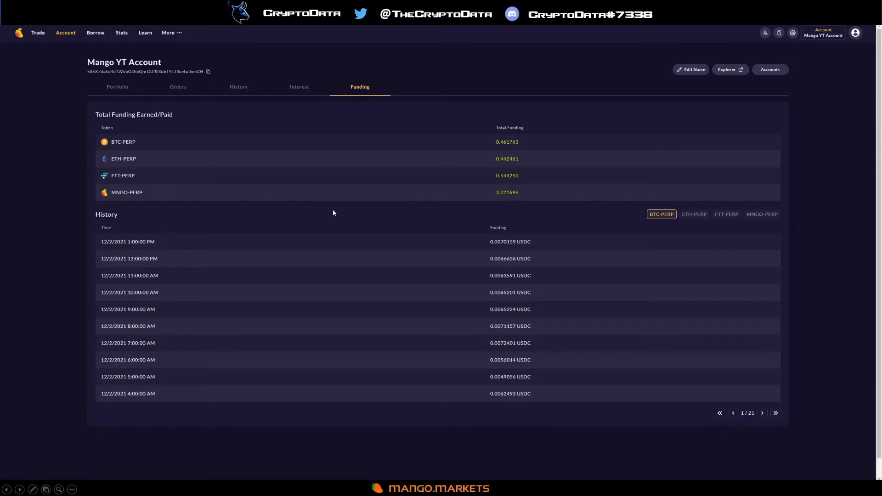
pyautogui.moveTo(480, 178)
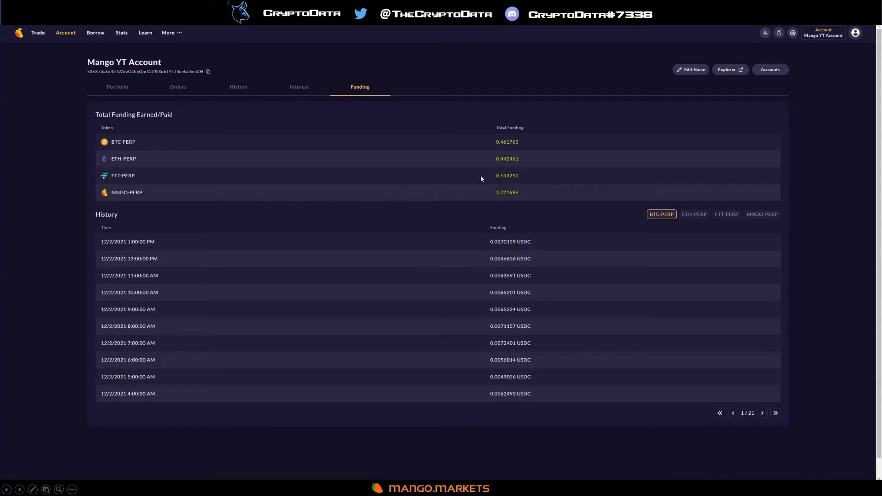
pyautogui.moveTo(478, 131)
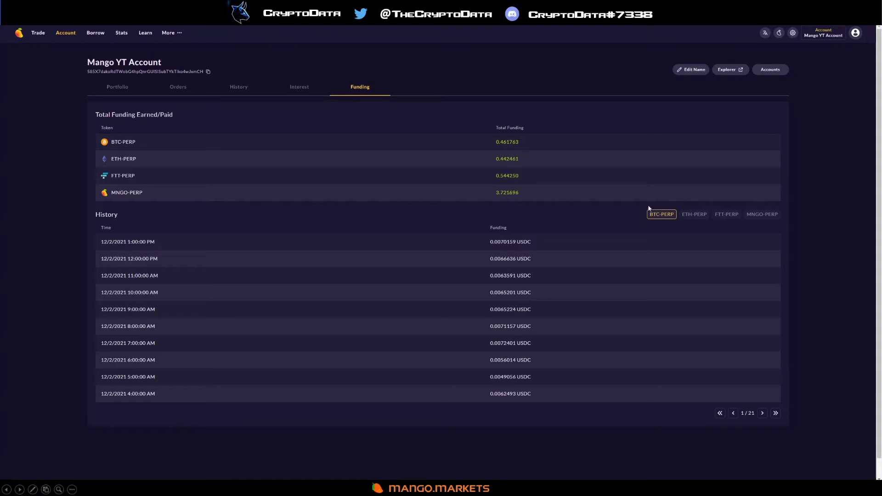
pyautogui.moveTo(507, 170)
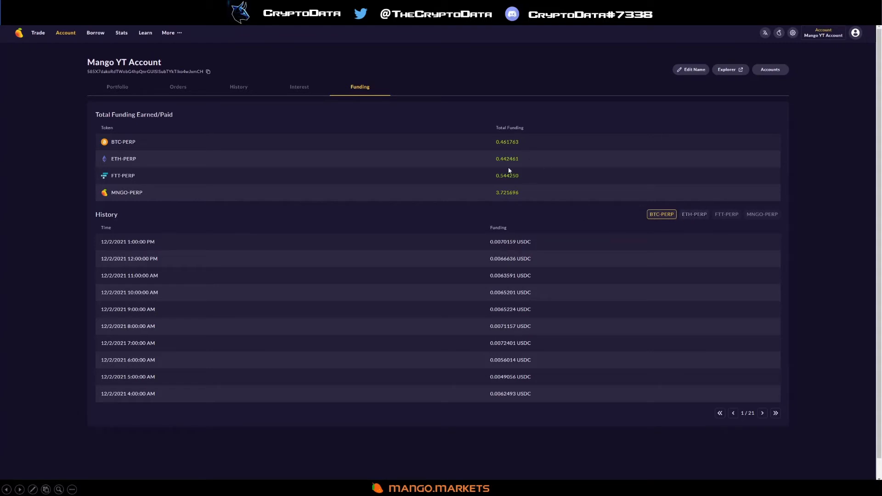
pyautogui.moveTo(524, 175)
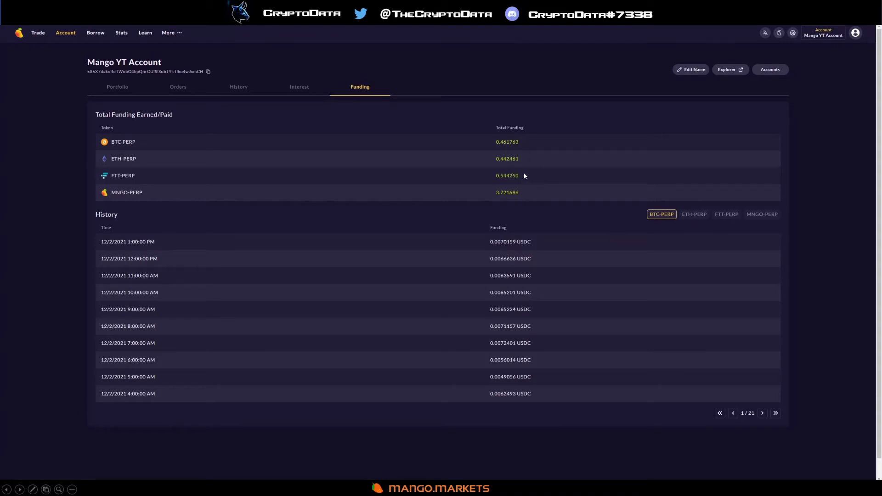
pyautogui.moveTo(423, 147)
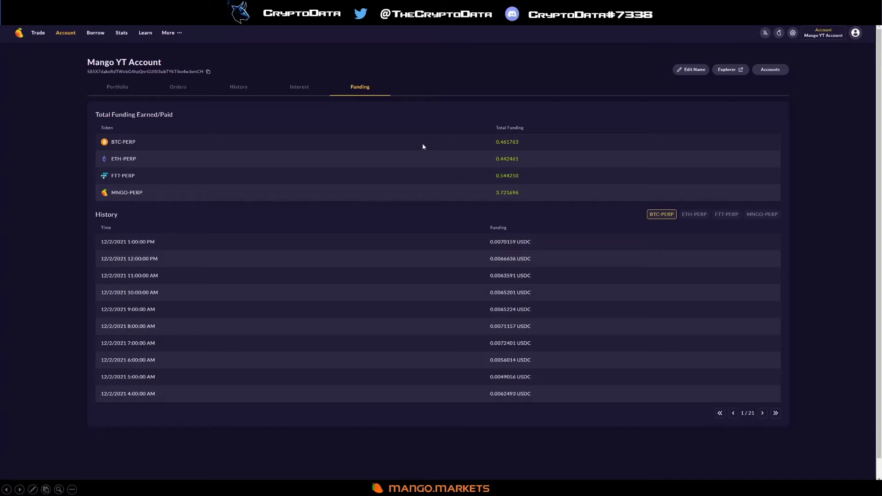
pyautogui.moveTo(299, 89)
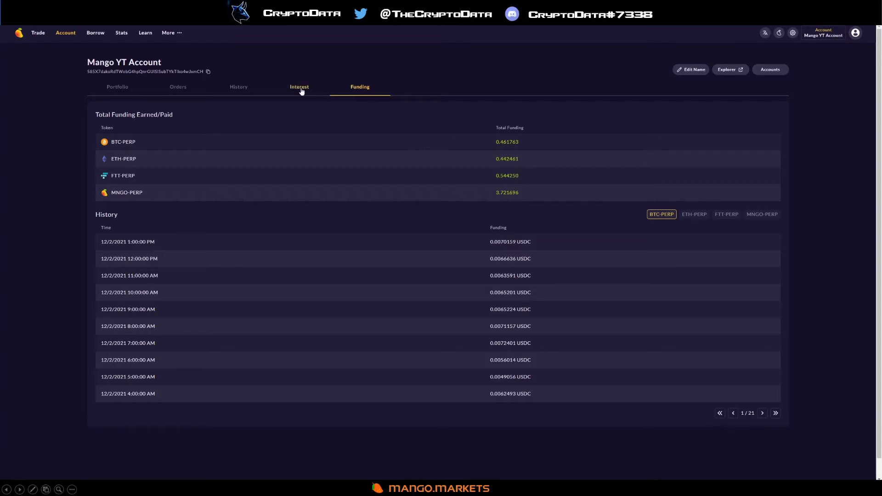
pyautogui.moveTo(306, 93)
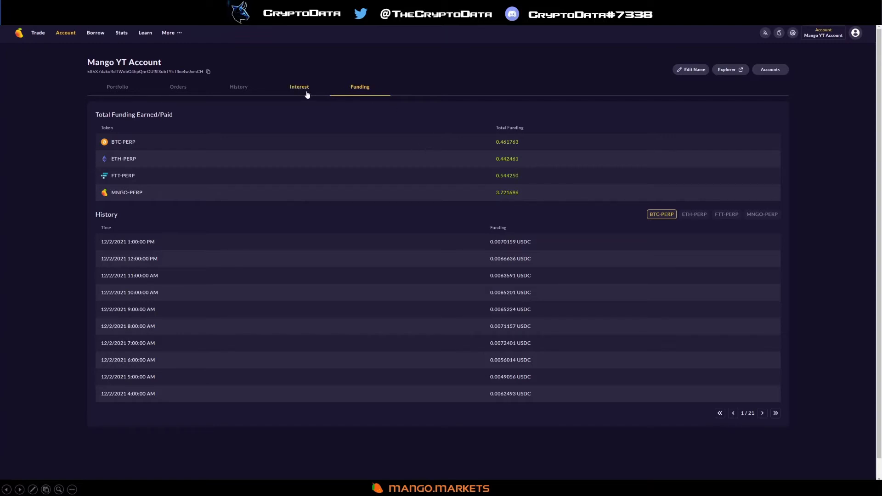
pyautogui.moveTo(121, 32)
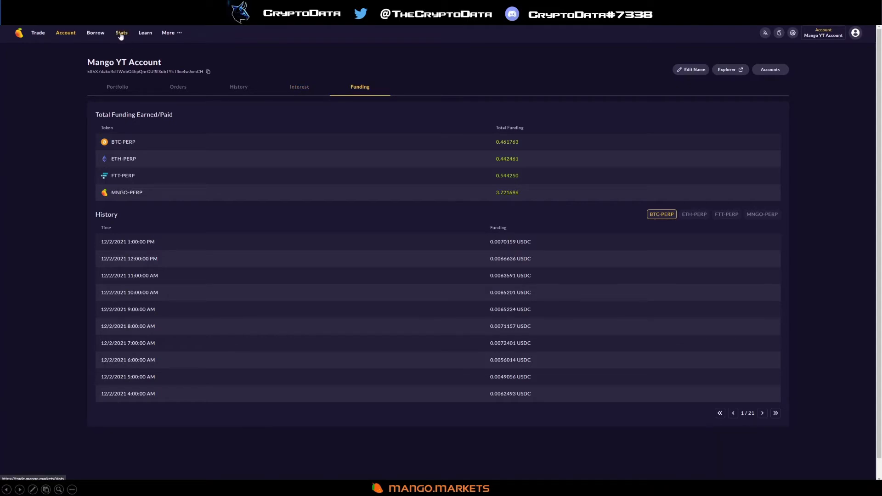
# Step: Compare perp funding stats for ETH, SOL, SRM, RAY and FTT, returning to BTC's 0.0045% hourly rate
pyautogui.click(121, 33)
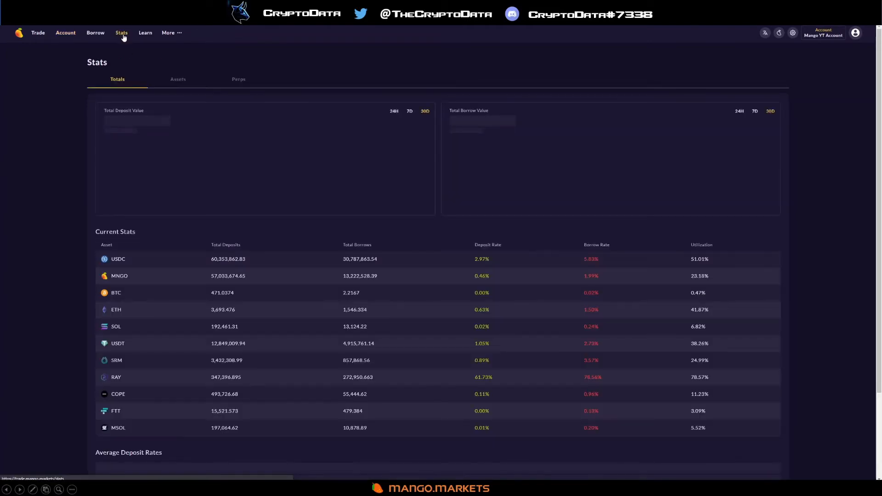
pyautogui.click(238, 78)
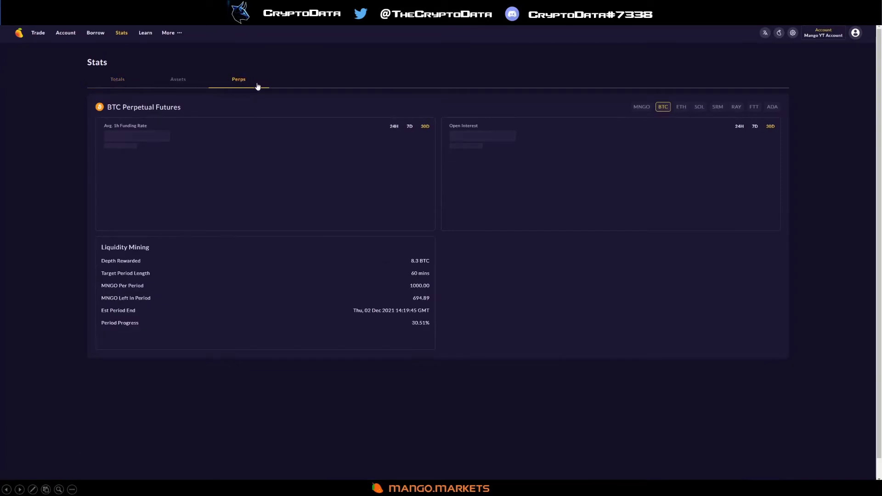
pyautogui.moveTo(251, 95)
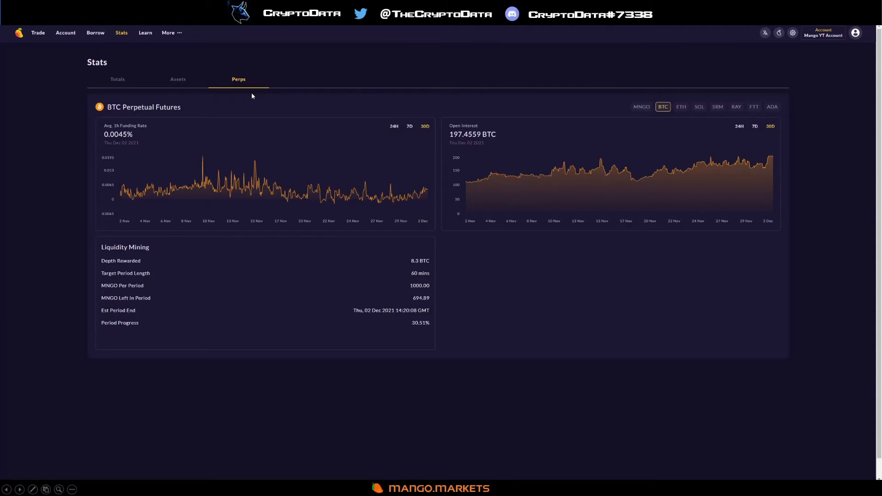
pyautogui.moveTo(223, 134)
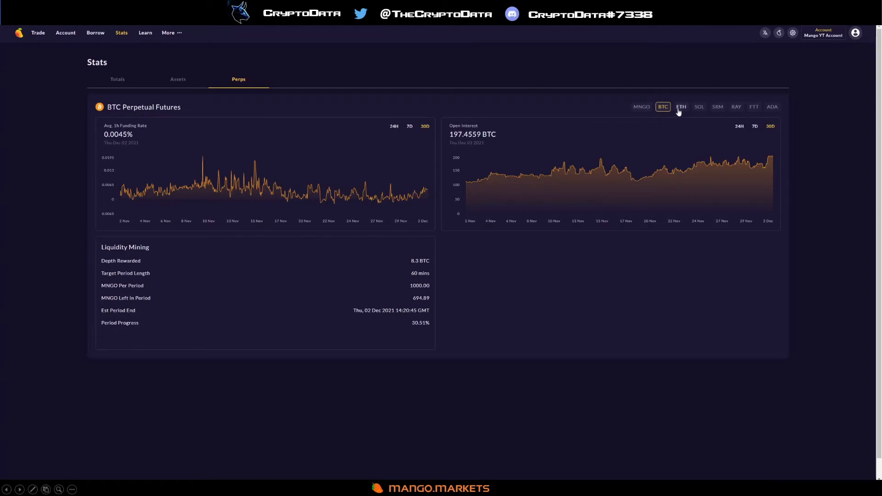
pyautogui.click(681, 106)
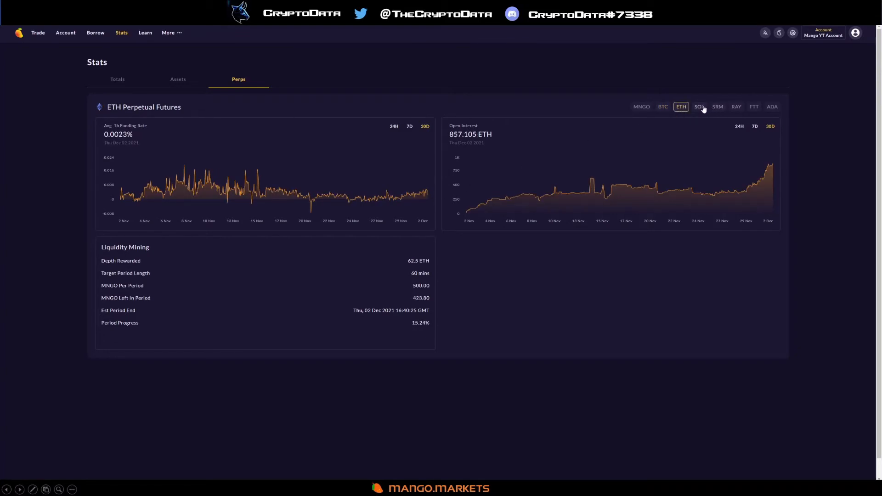
pyautogui.click(698, 106)
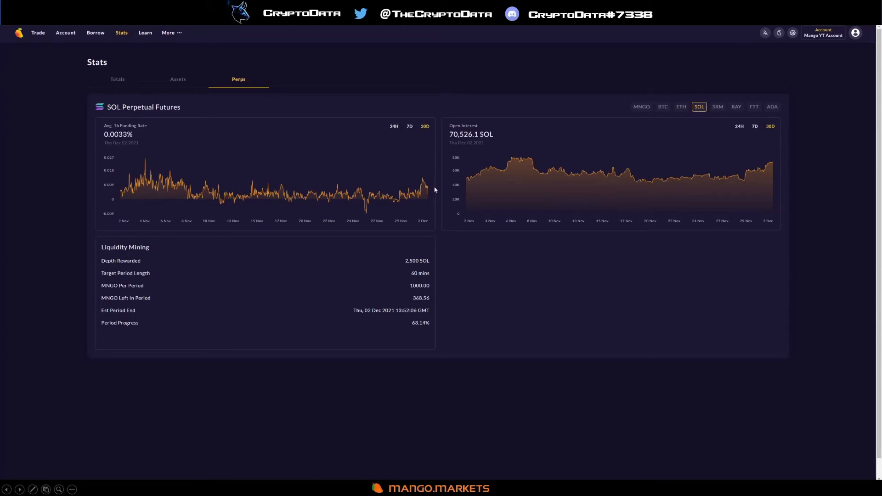
pyautogui.click(716, 107)
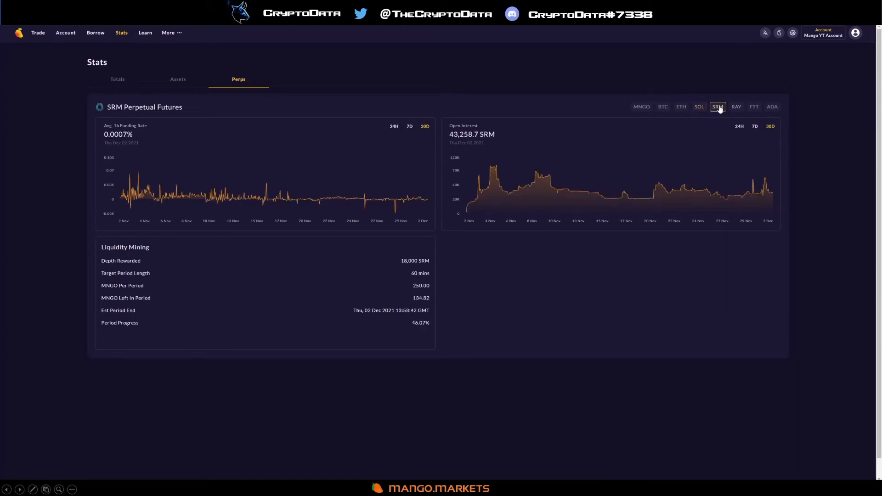
pyautogui.moveTo(352, 198)
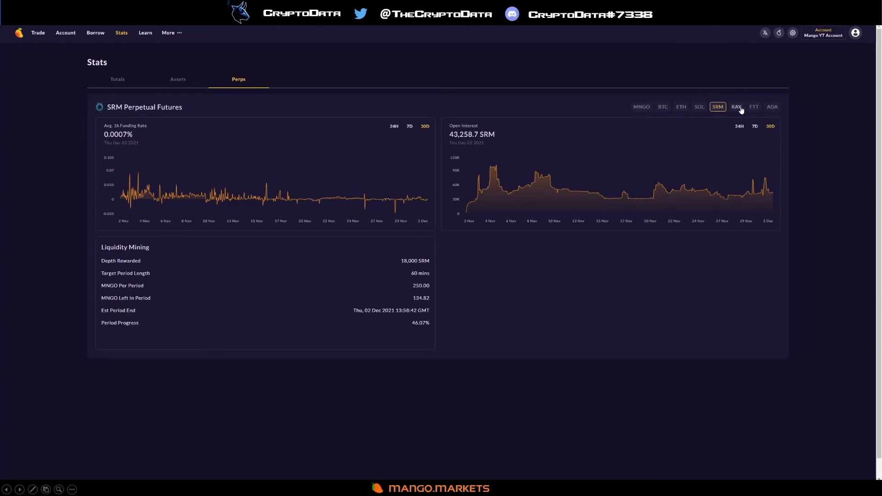
pyautogui.click(736, 106)
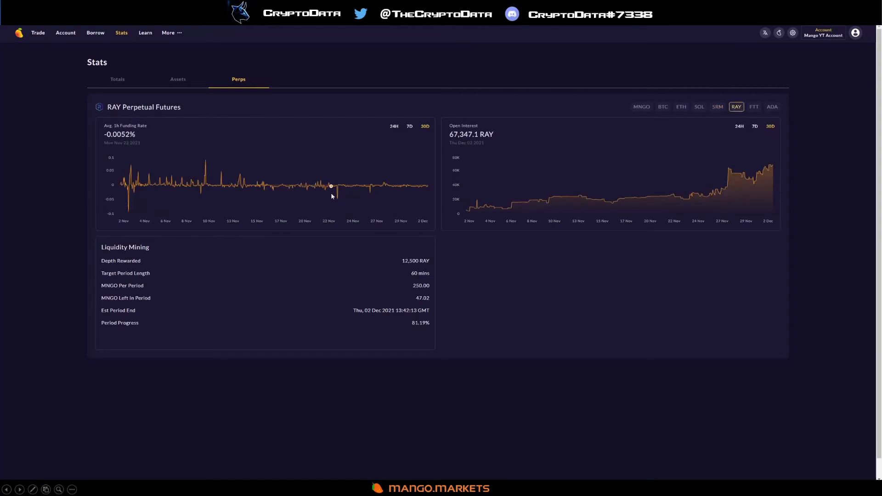
pyautogui.moveTo(335, 186)
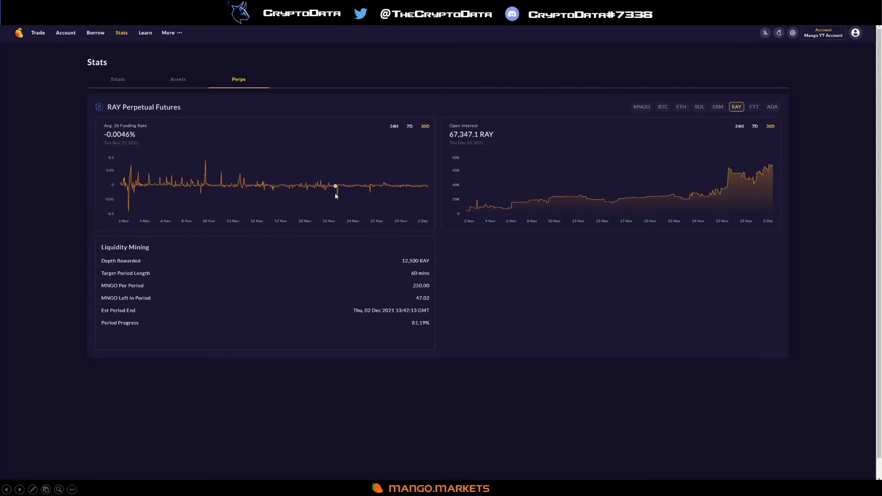
pyautogui.moveTo(684, 129)
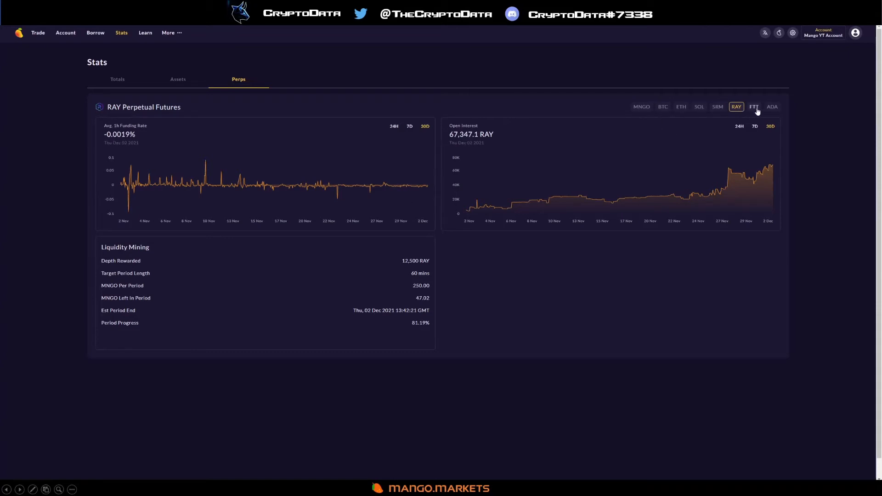
pyautogui.click(753, 107)
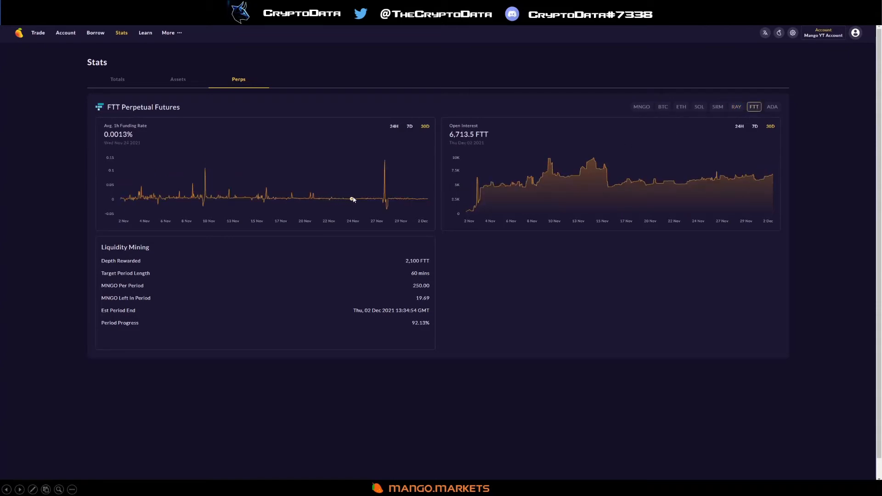
pyautogui.moveTo(399, 199)
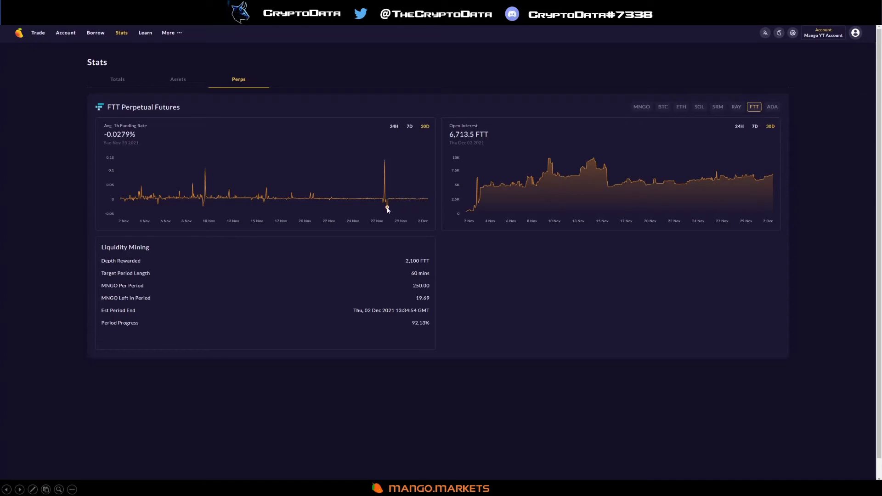
pyautogui.moveTo(416, 199)
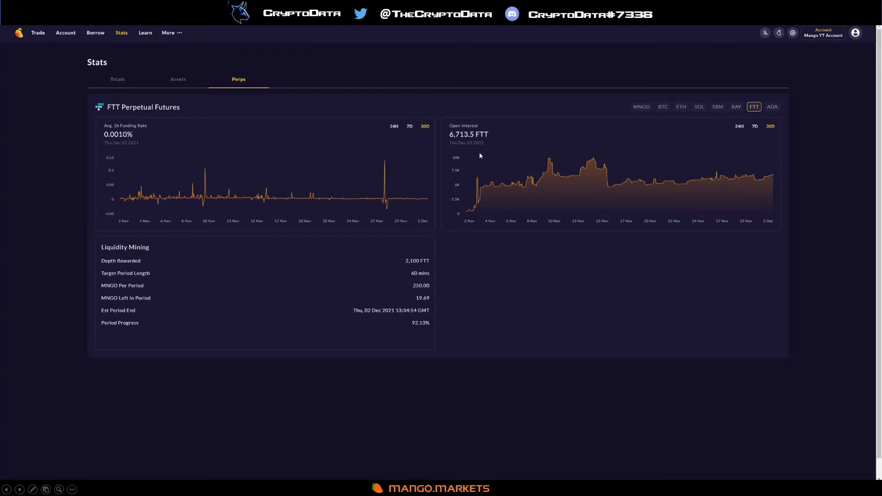
pyautogui.click(661, 106)
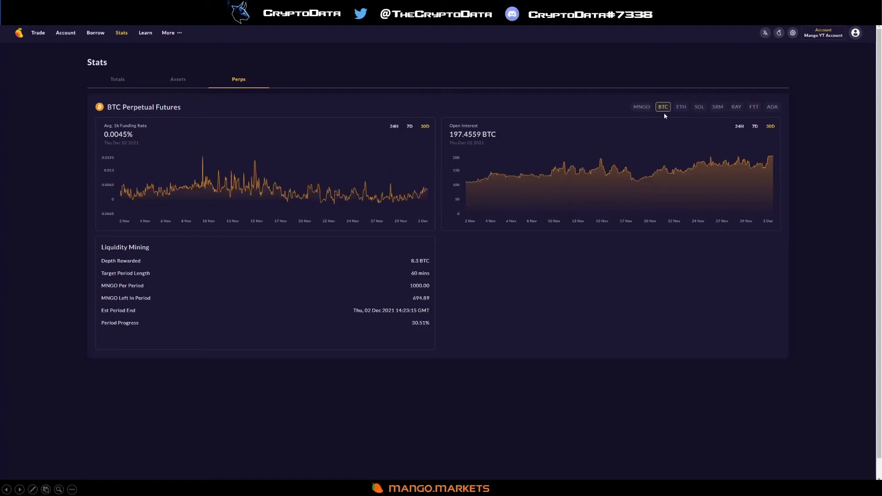
pyautogui.moveTo(66, 33)
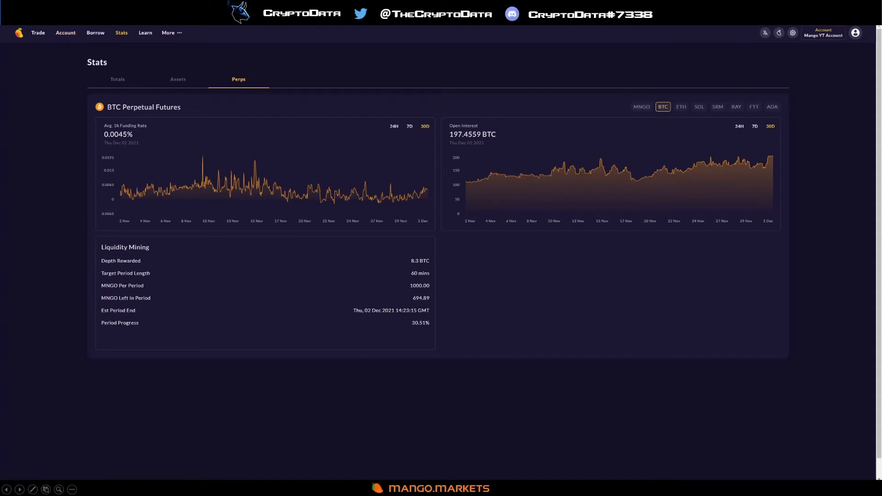
pyautogui.click(65, 32)
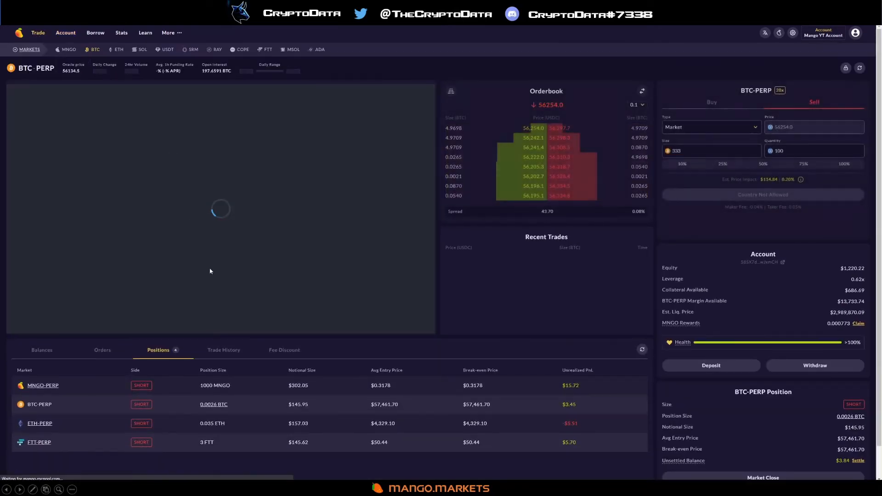
# Step: Switch between Balances and Positions to view the MNGO, BTC, ETH and FTT short positions
pyautogui.click(40, 350)
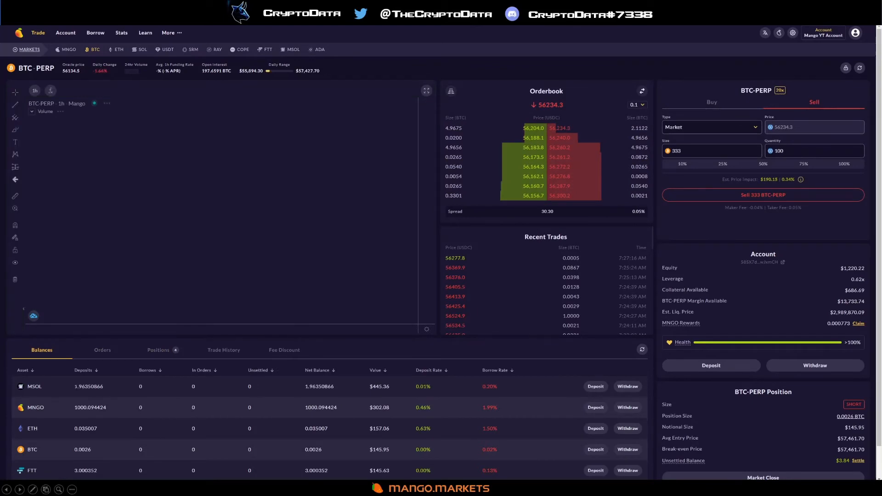
pyautogui.click(158, 349)
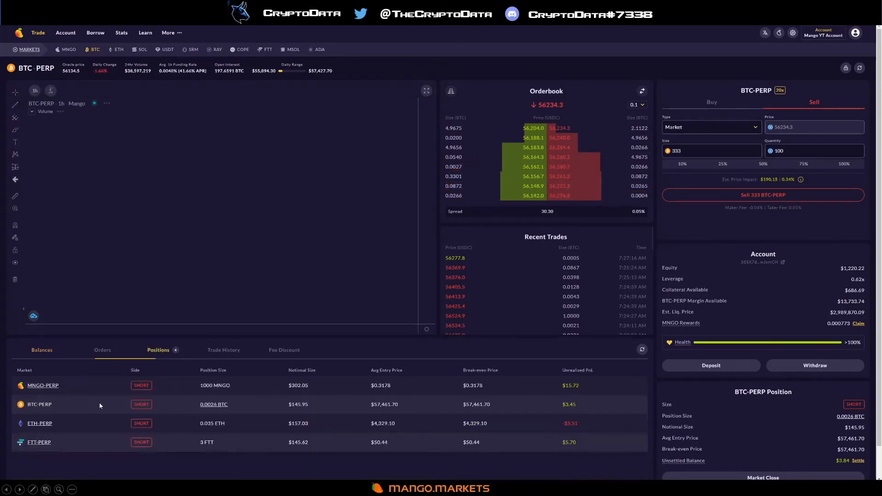
pyautogui.click(41, 350)
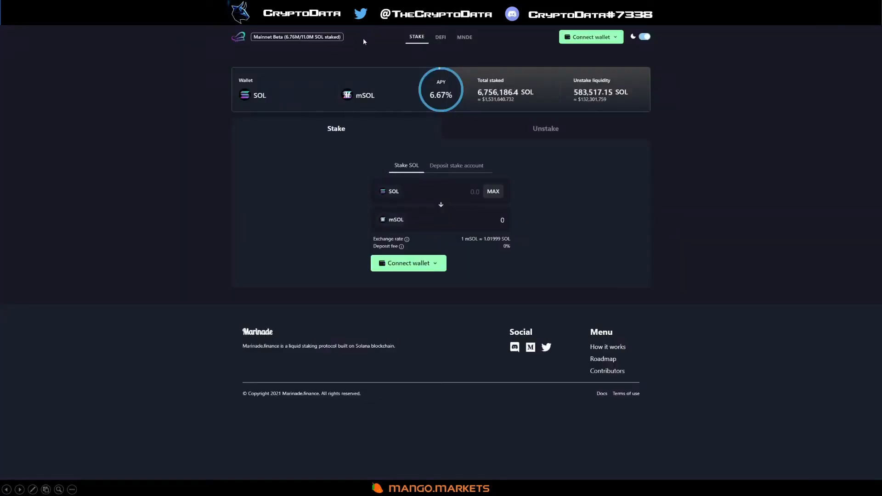
# Step: Enter 1 SOL to stake on Marinade and see the 0.9804 mSOL quote at 6.67% APY
pyautogui.click(439, 190)
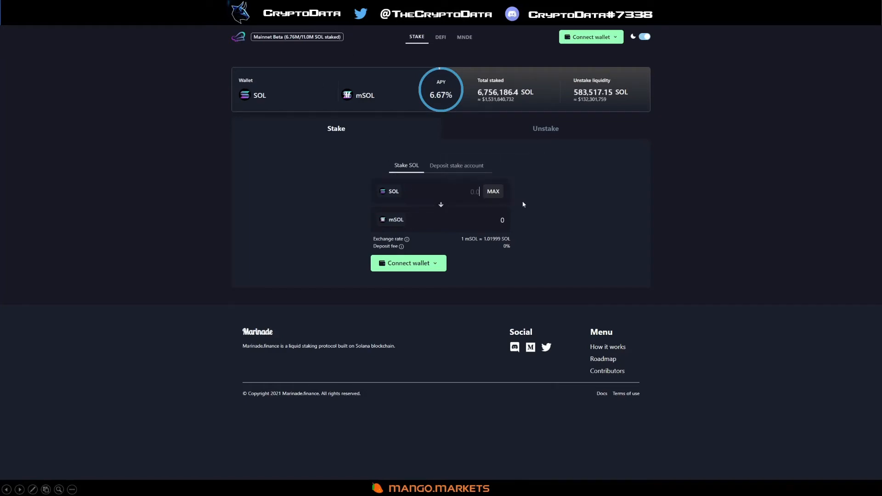
pyautogui.moveTo(544, 214)
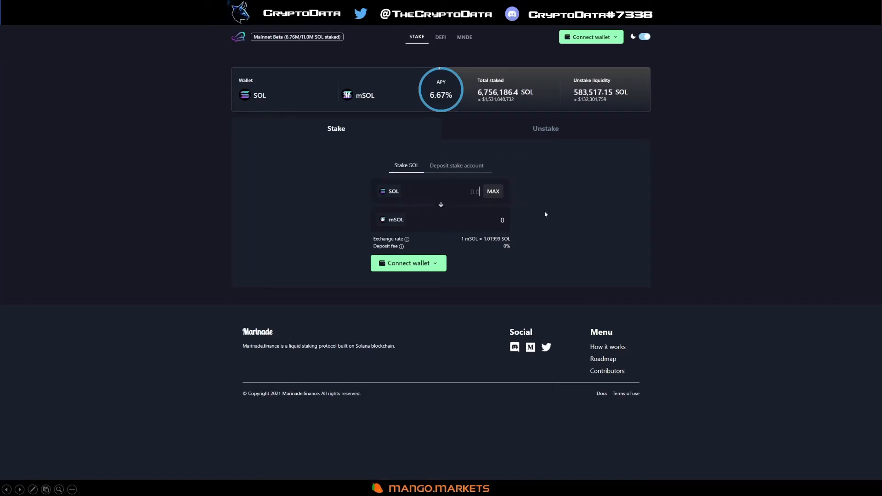
pyautogui.write('1.02')
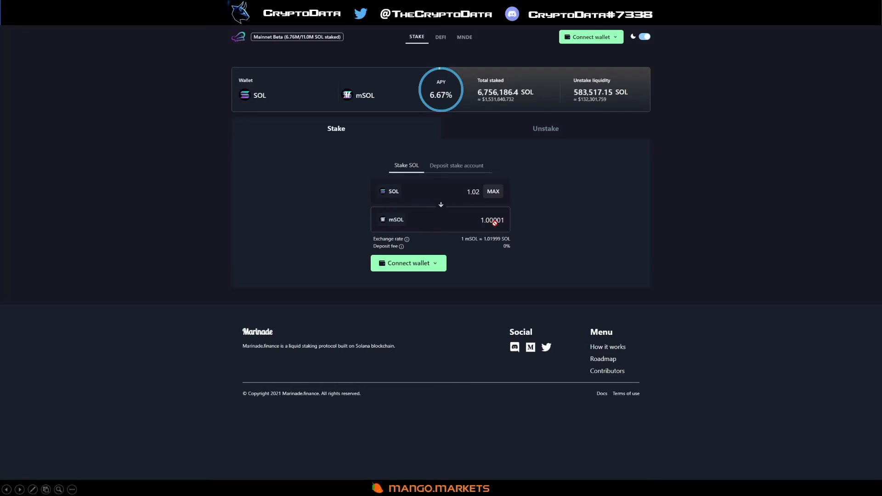
pyautogui.moveTo(420, 226)
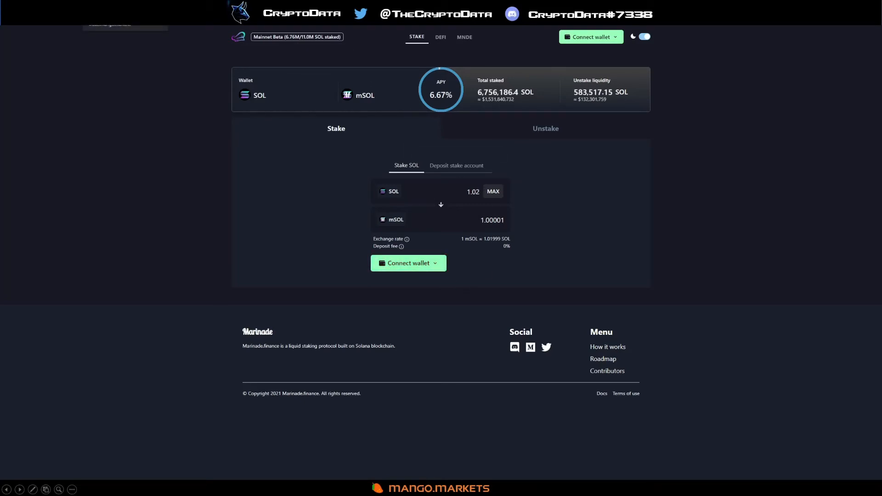
pyautogui.click(450, 191)
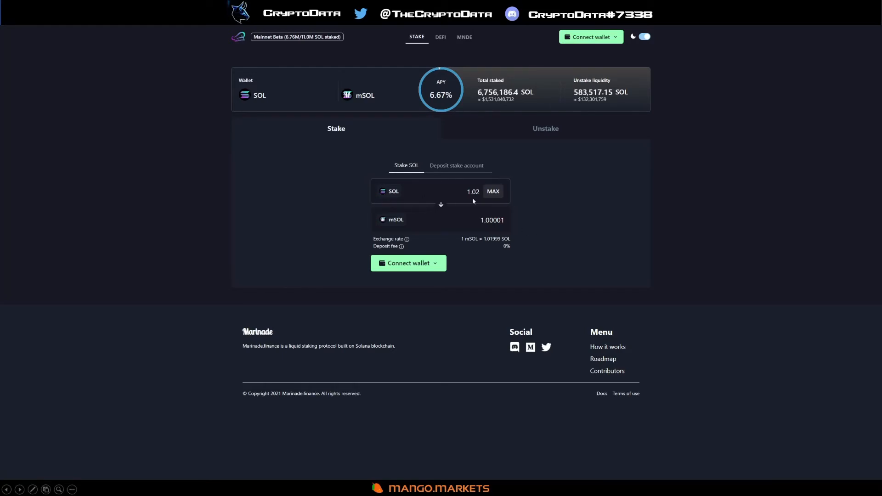
pyautogui.write('1.05')
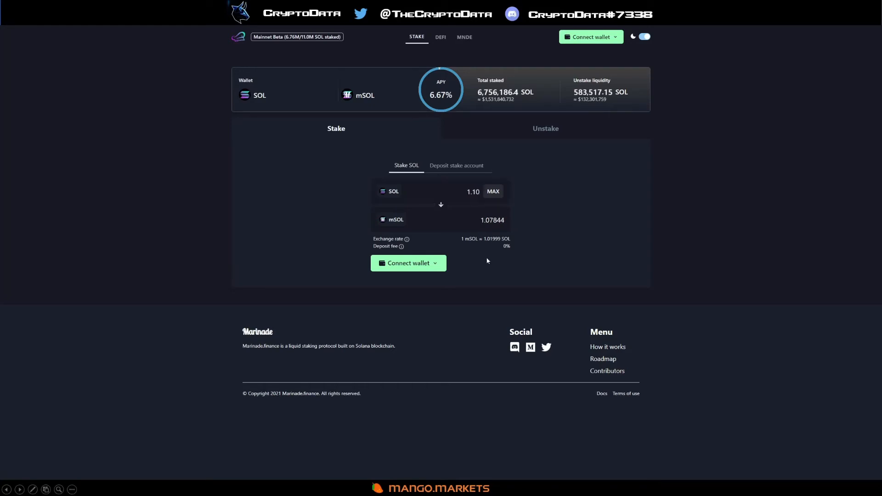
pyautogui.moveTo(514, 224)
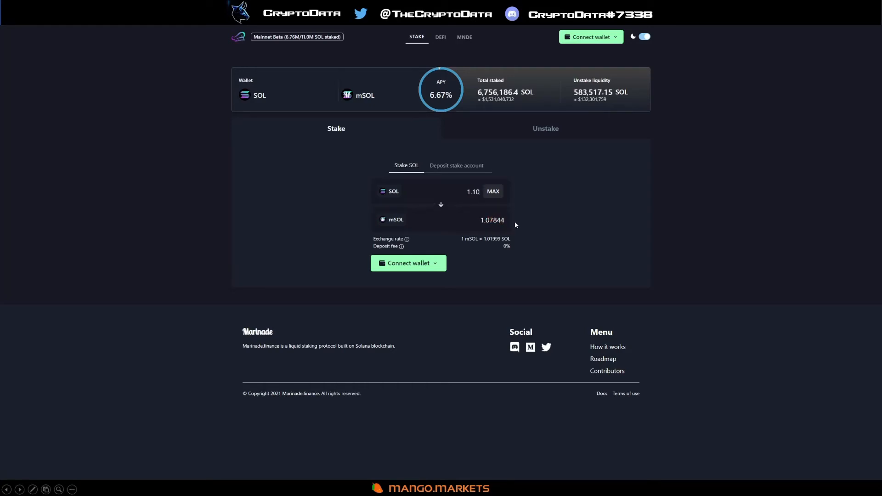
pyautogui.write('1')
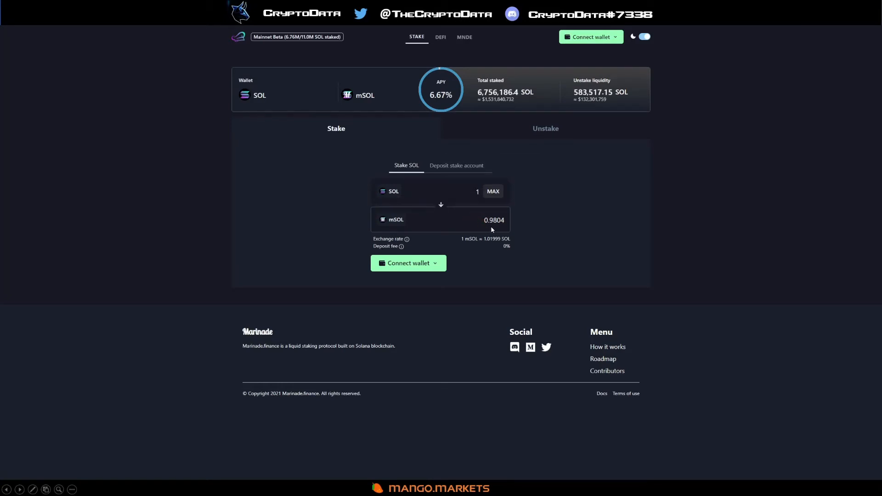
pyautogui.click(461, 191)
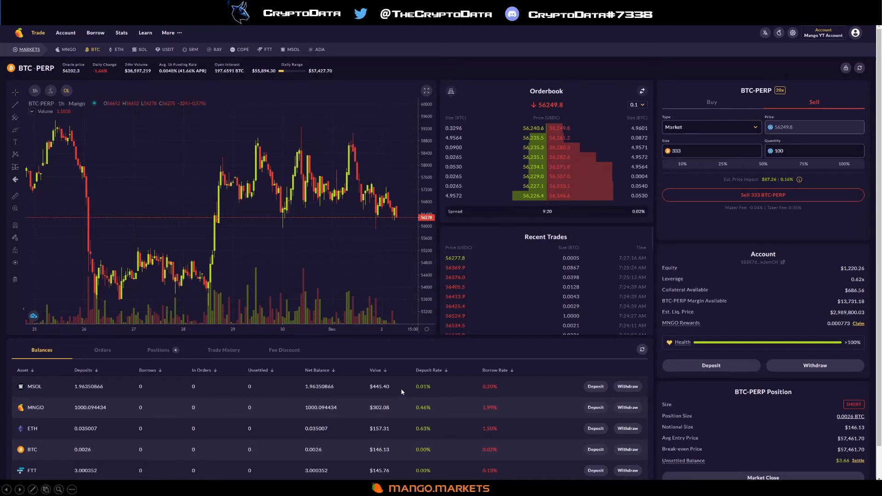
pyautogui.moveTo(108, 389)
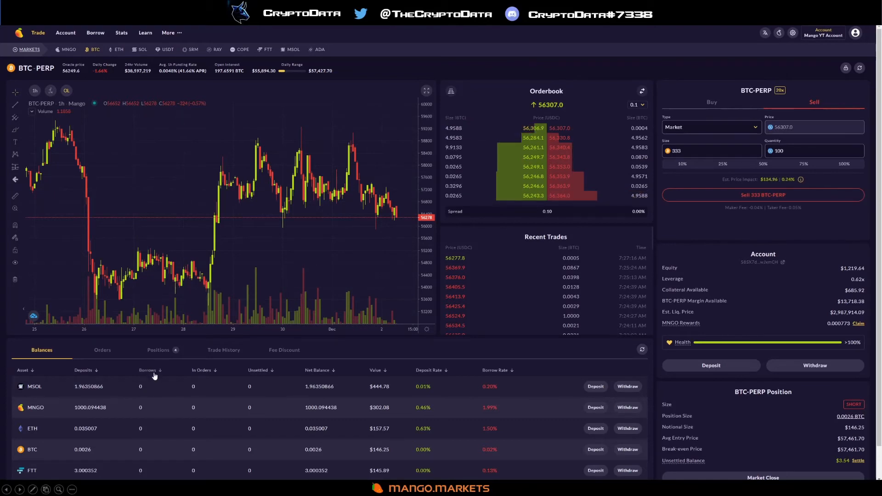
pyautogui.moveTo(223, 374)
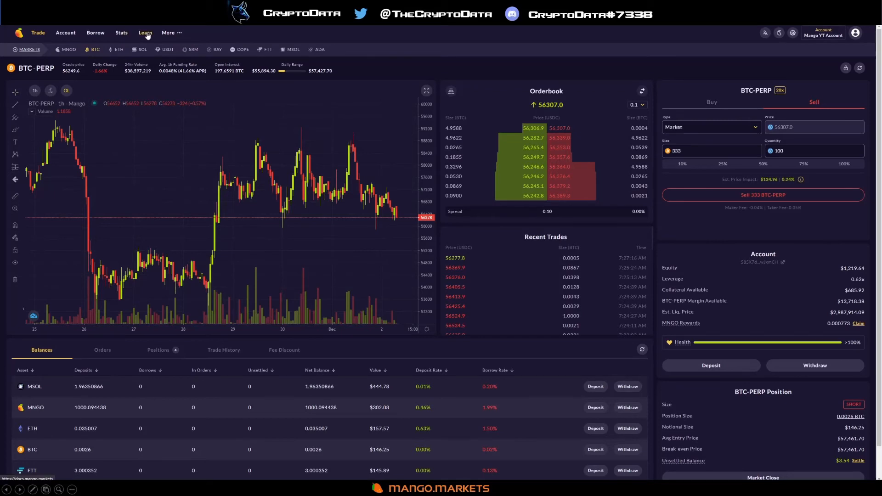
# Step: Open the Mango docs and read the Asset Specs weights, e.g. MNGO at 0.2 init, 0.6 maint
pyautogui.click(145, 32)
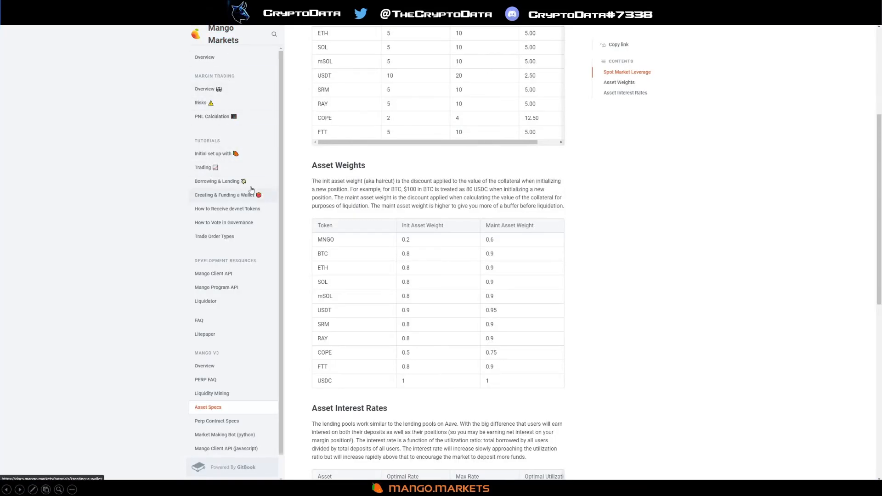
pyautogui.moveTo(241, 116)
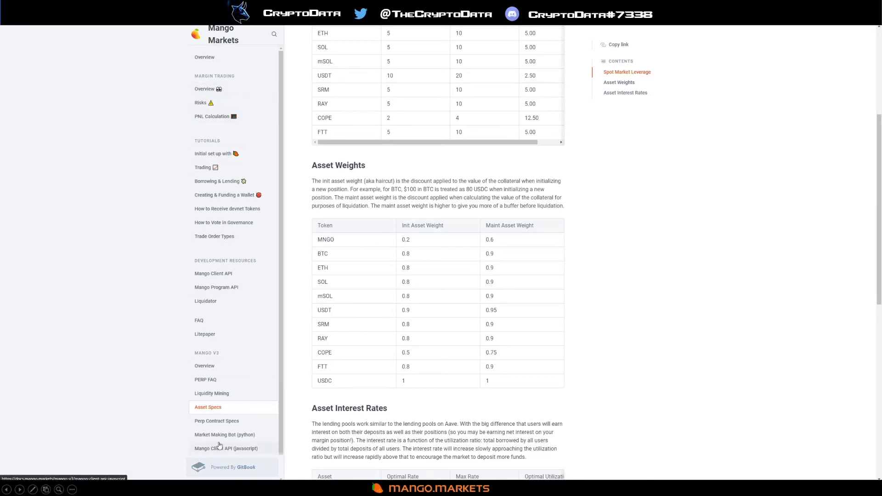
pyautogui.moveTo(387, 182)
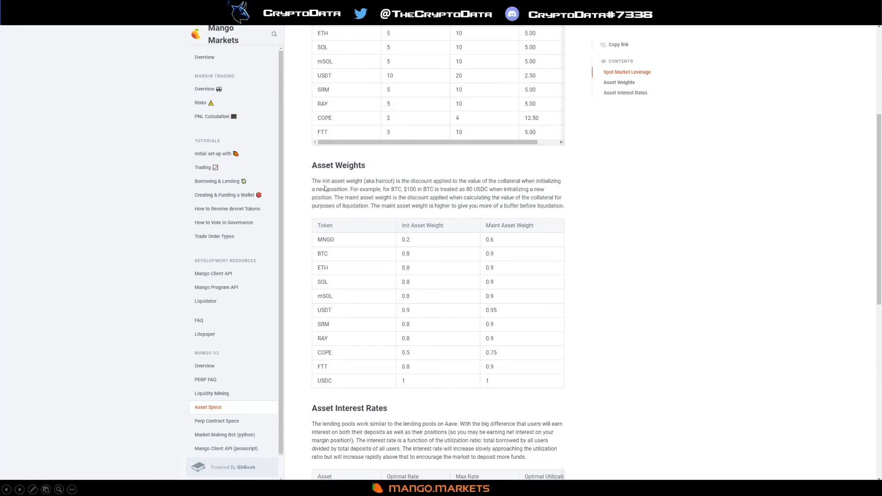
pyautogui.moveTo(381, 182)
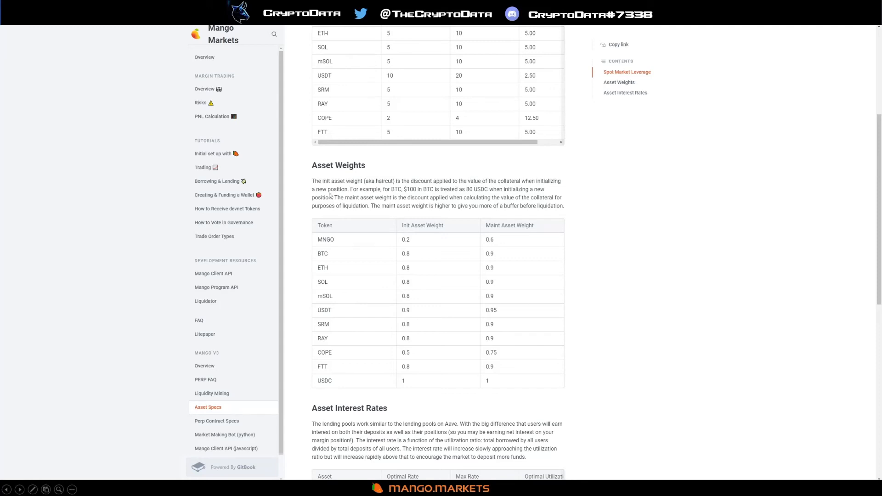
pyautogui.moveTo(399, 190)
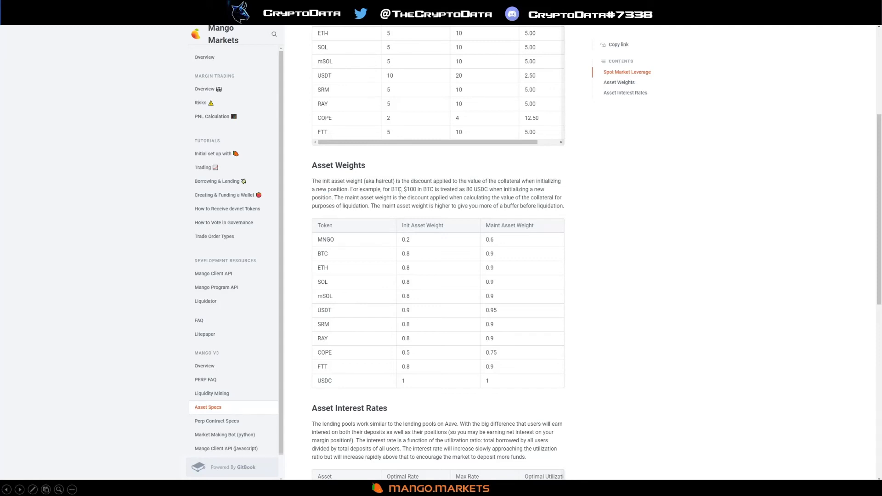
pyautogui.moveTo(427, 195)
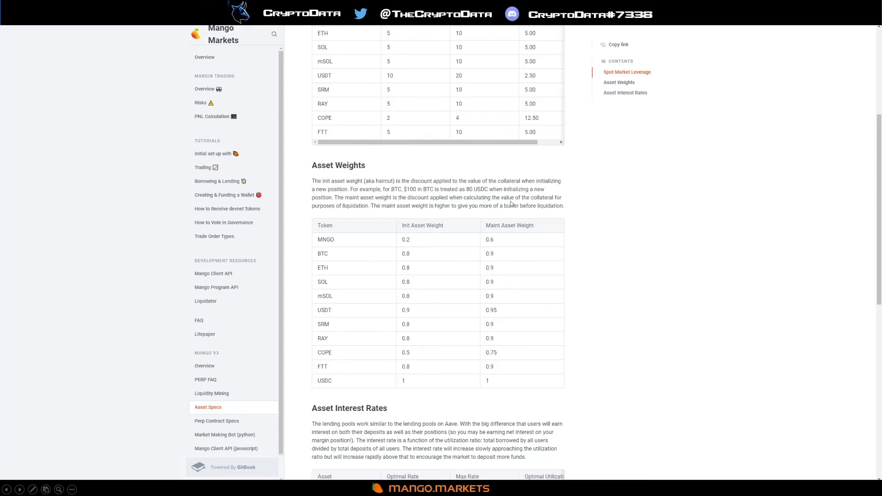
pyautogui.moveTo(369, 207)
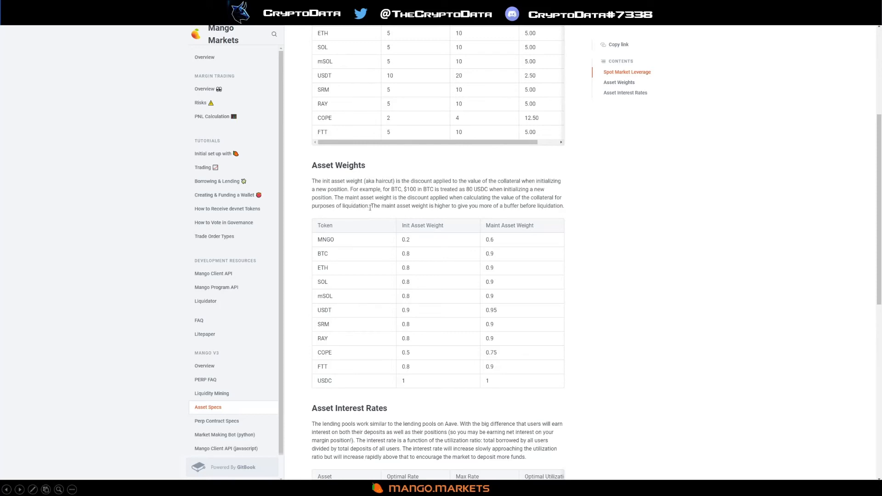
pyautogui.moveTo(407, 208)
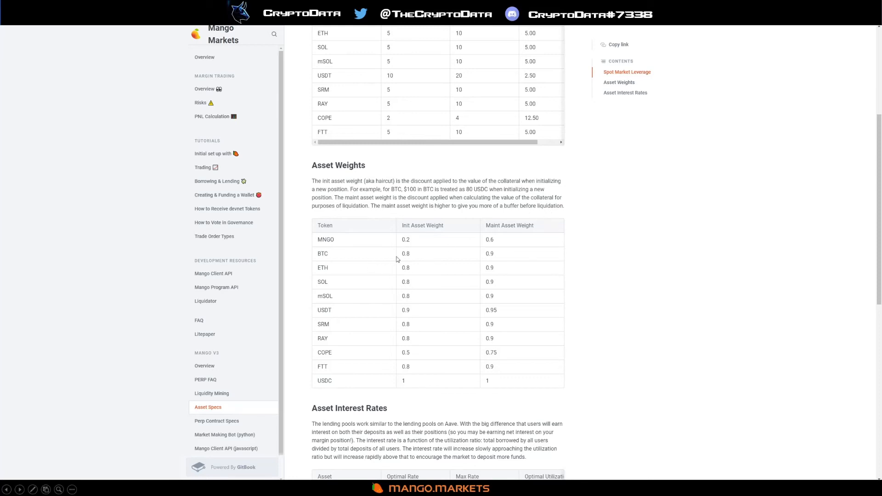
pyautogui.moveTo(409, 361)
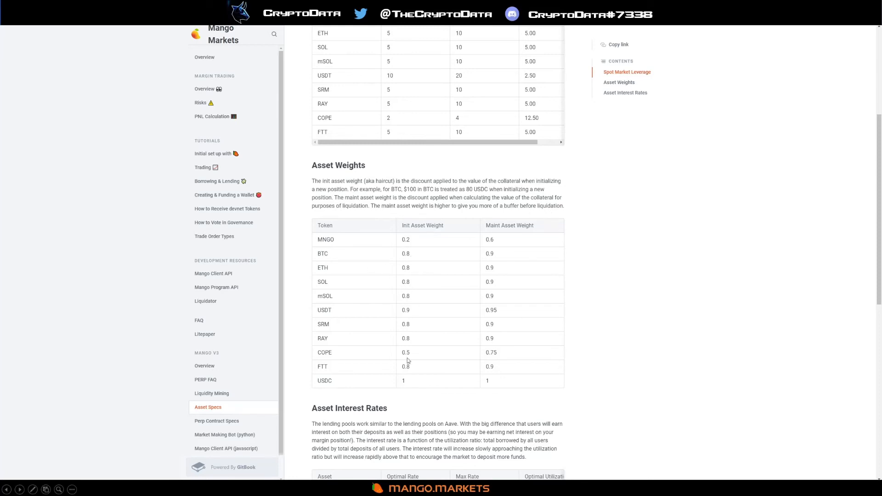
pyautogui.moveTo(410, 267)
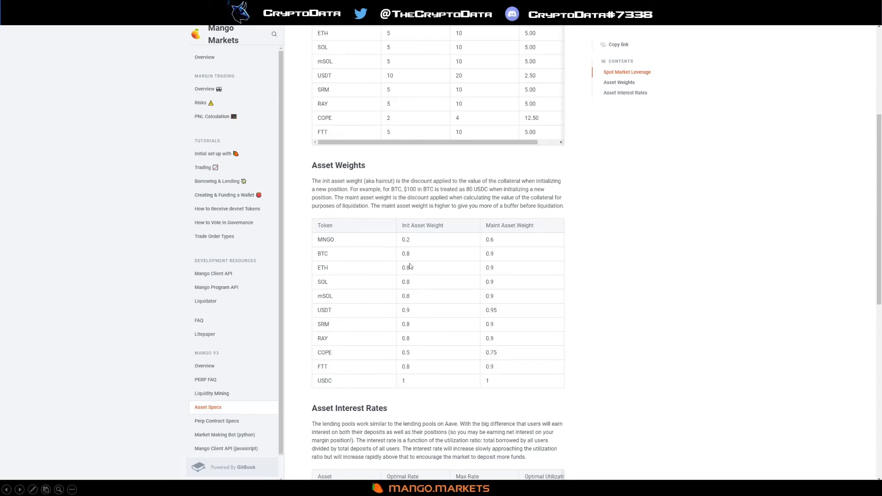
pyautogui.moveTo(359, 320)
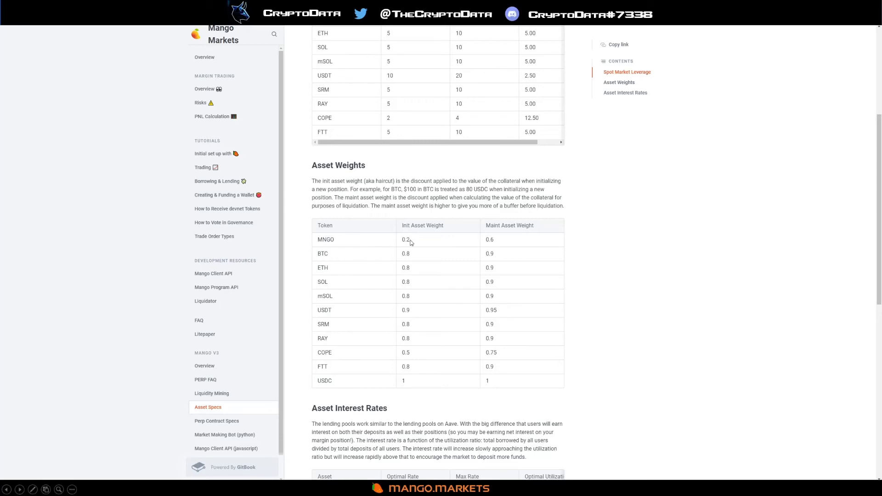
pyautogui.moveTo(415, 244)
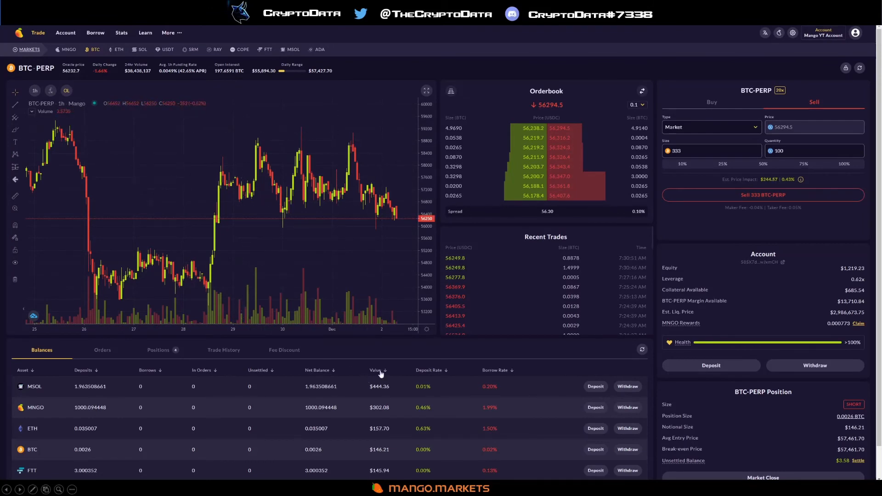
# Step: Back on BTC-PERP, check Est. Liq. Price and show the MNGO/USDC and MNGO-PERP choices
pyautogui.click(93, 50)
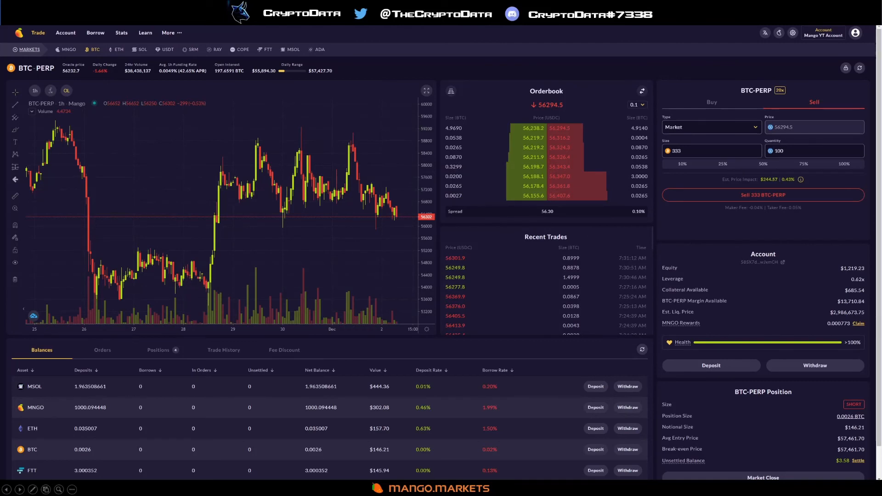
pyautogui.moveTo(836, 323)
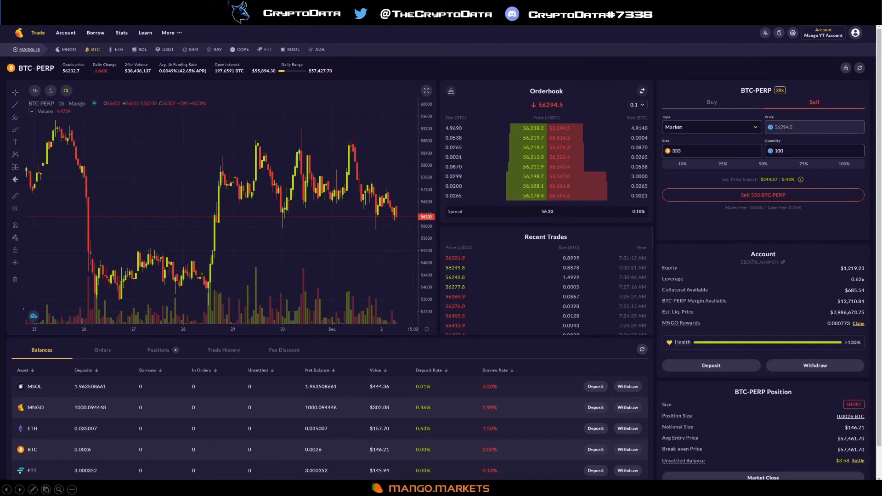
pyautogui.moveTo(366, 193)
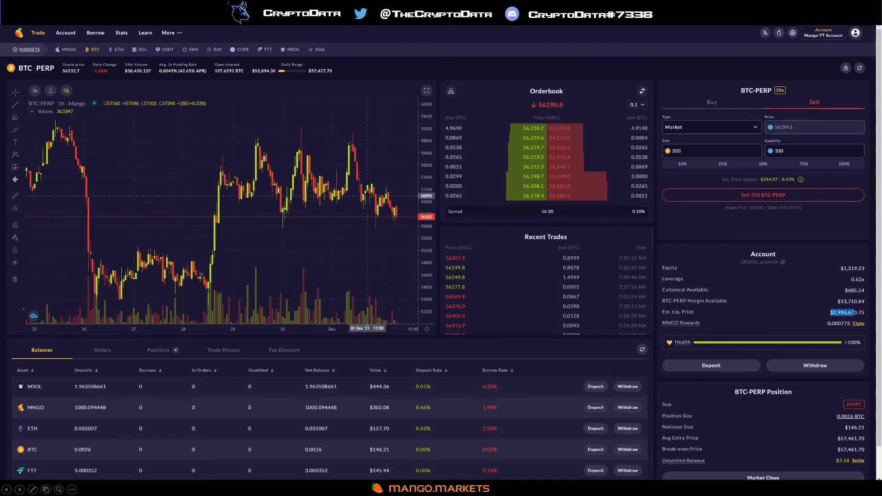
pyautogui.click(66, 50)
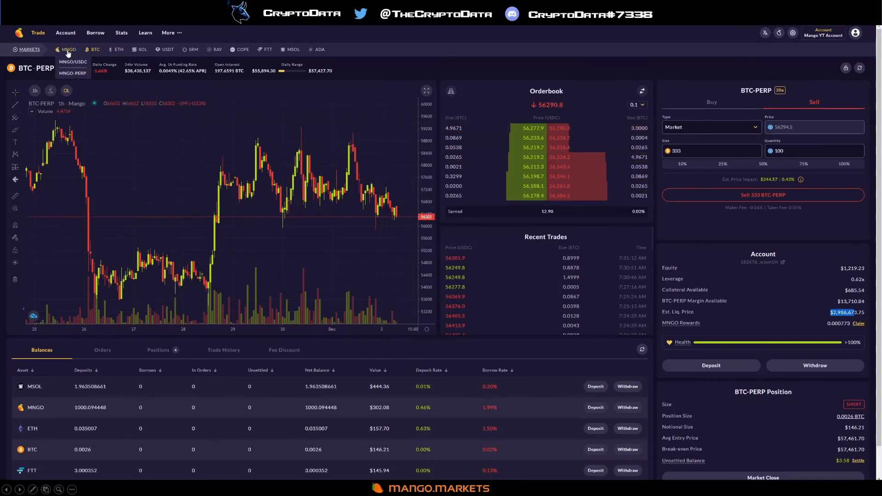
# Step: Switch to the MNGO-PERP market to review the 1000 MNGO short and health bar
pyautogui.click(72, 73)
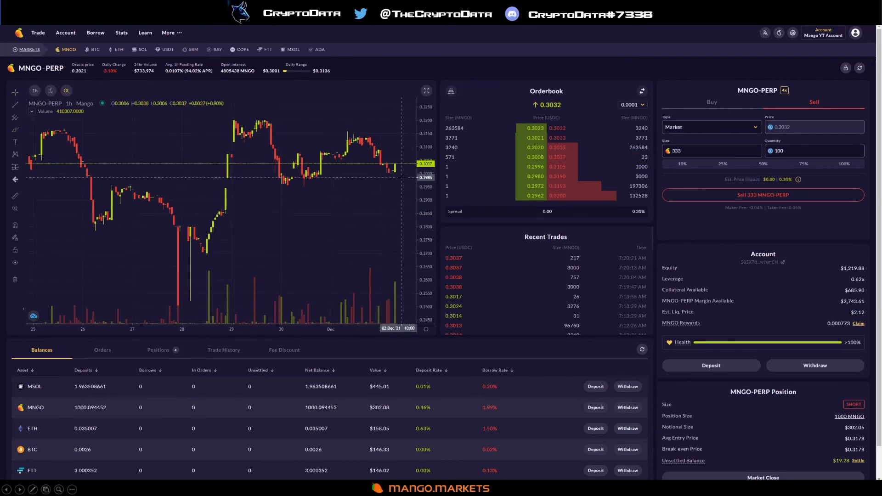
pyautogui.moveTo(400, 178)
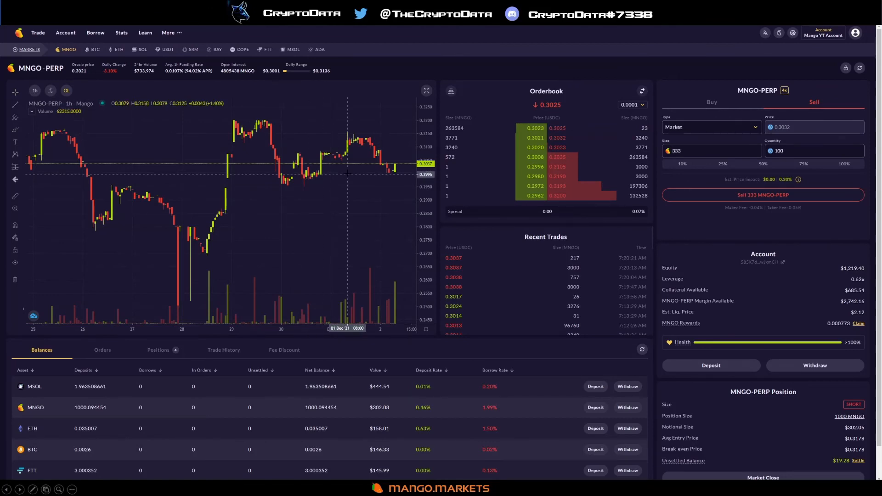
pyautogui.moveTo(319, 185)
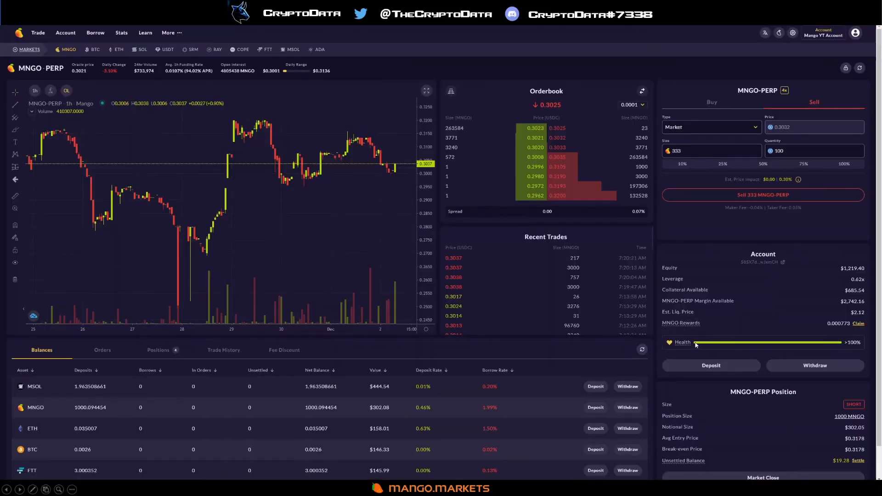
pyautogui.moveTo(682, 342)
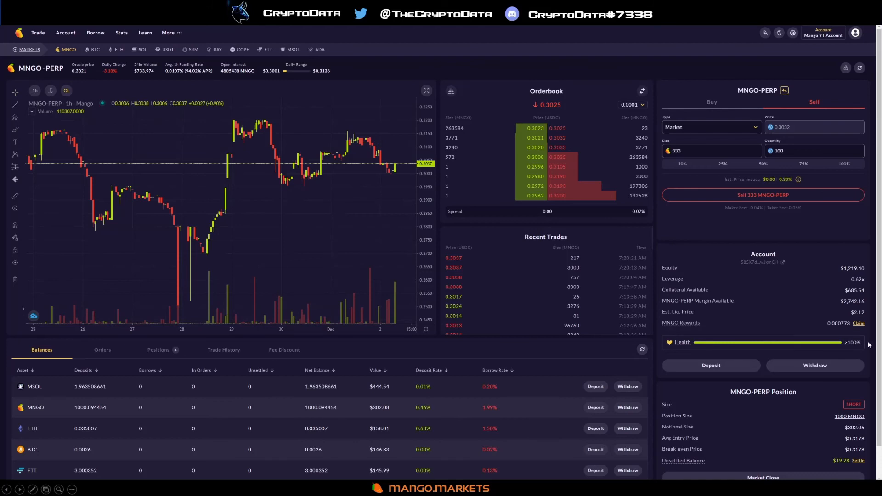
pyautogui.moveTo(65, 32)
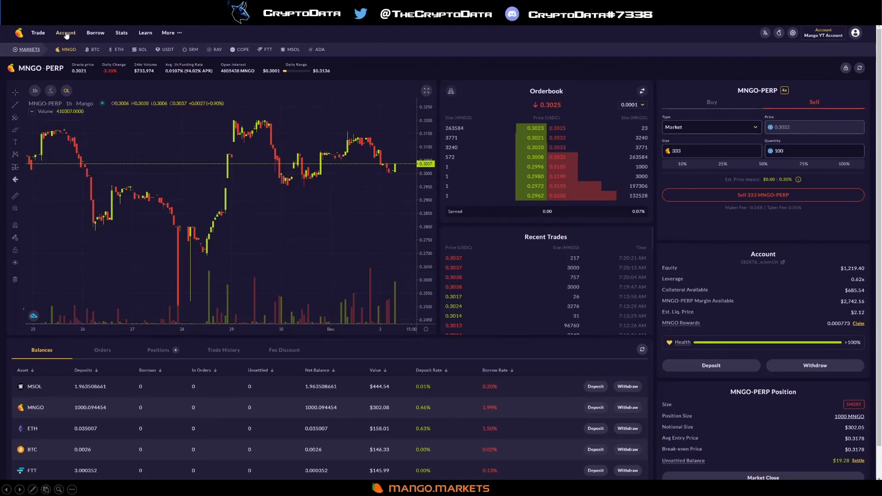
pyautogui.moveTo(78, 45)
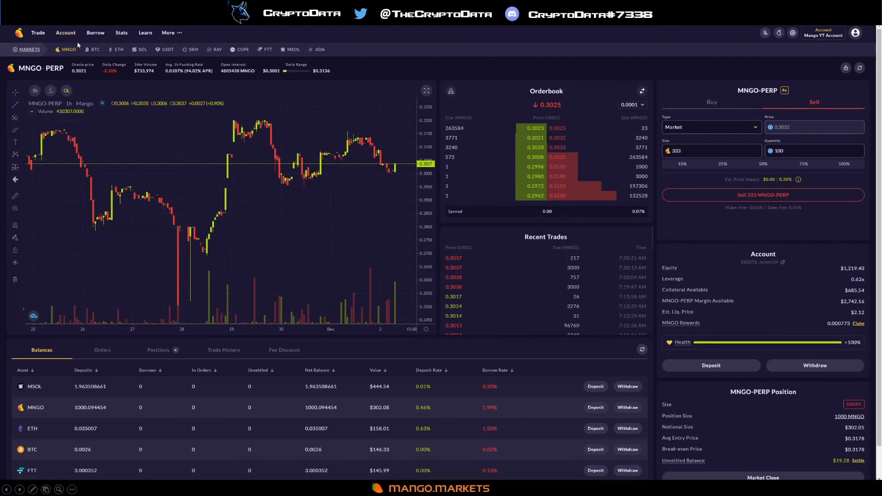
pyautogui.click(66, 32)
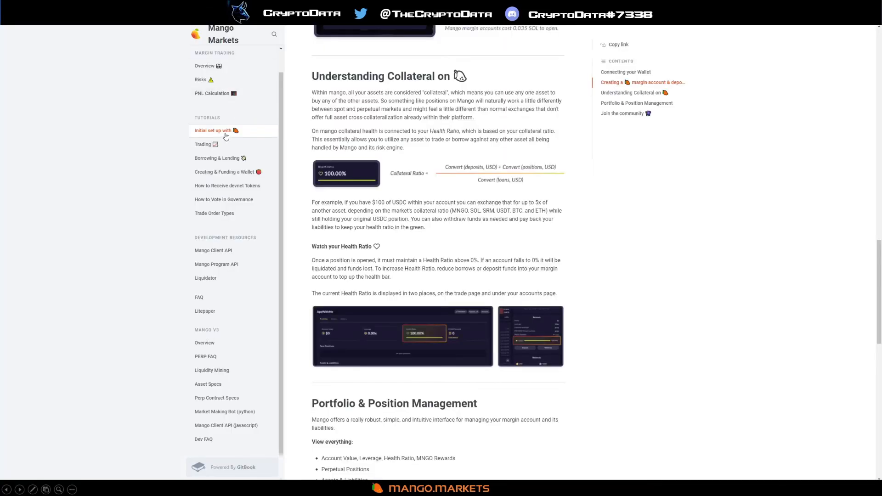
pyautogui.moveTo(431, 165)
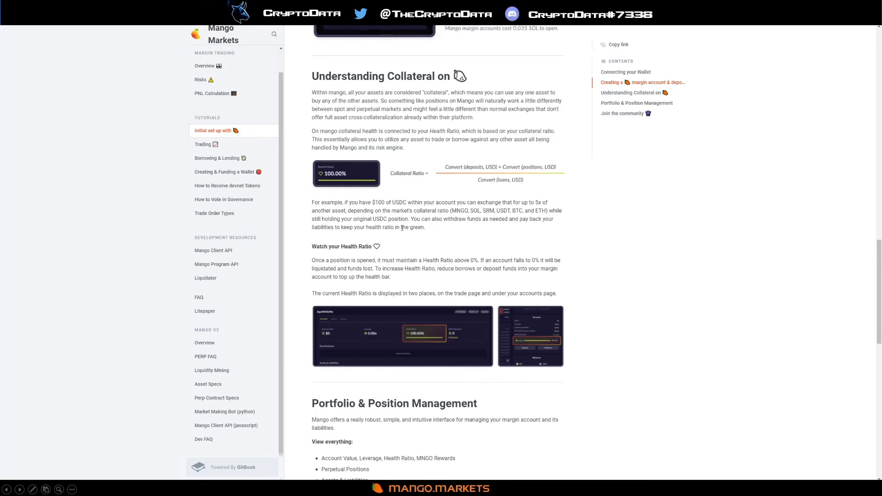
pyautogui.moveTo(381, 266)
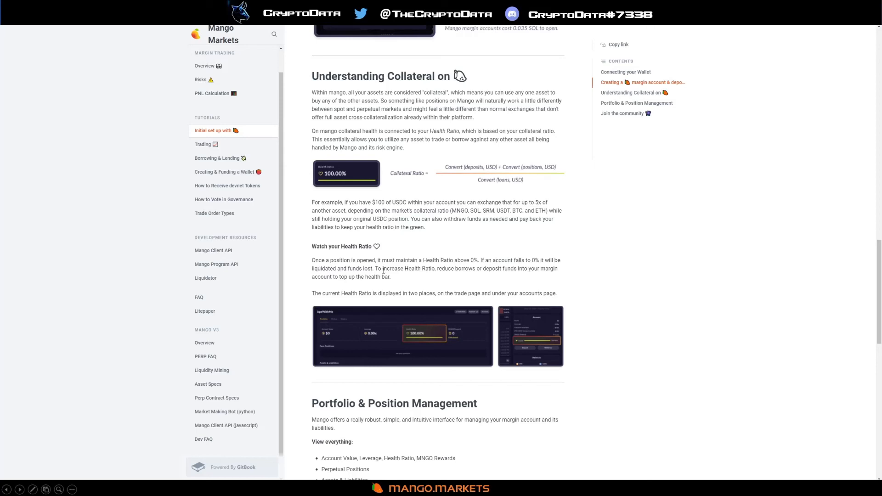
pyautogui.moveTo(376, 268); pyautogui.dragTo(438, 268)
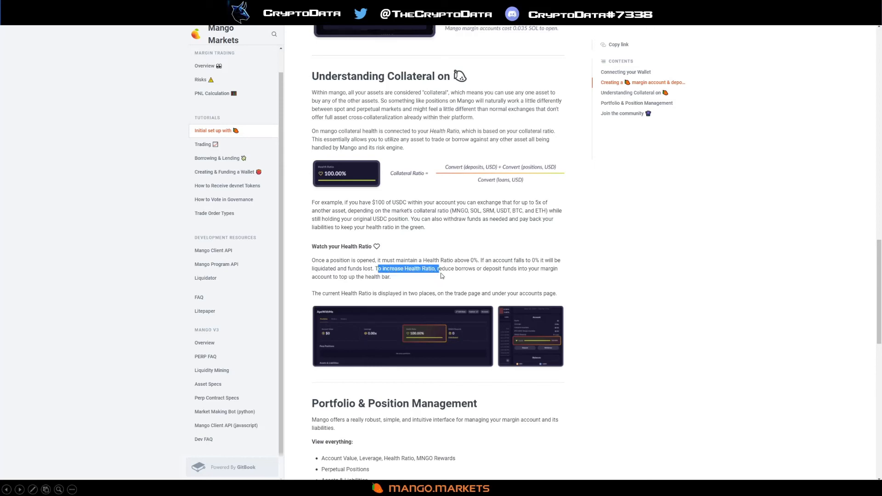
pyautogui.click(498, 268)
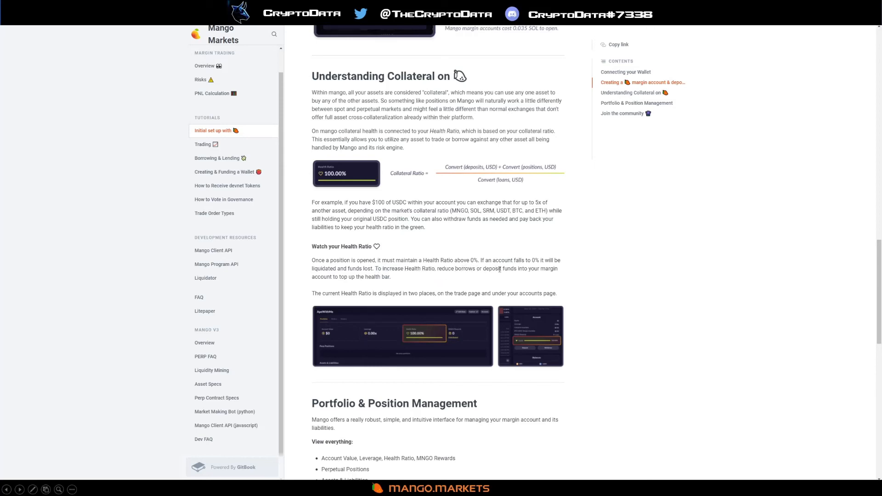
pyautogui.moveTo(397, 284)
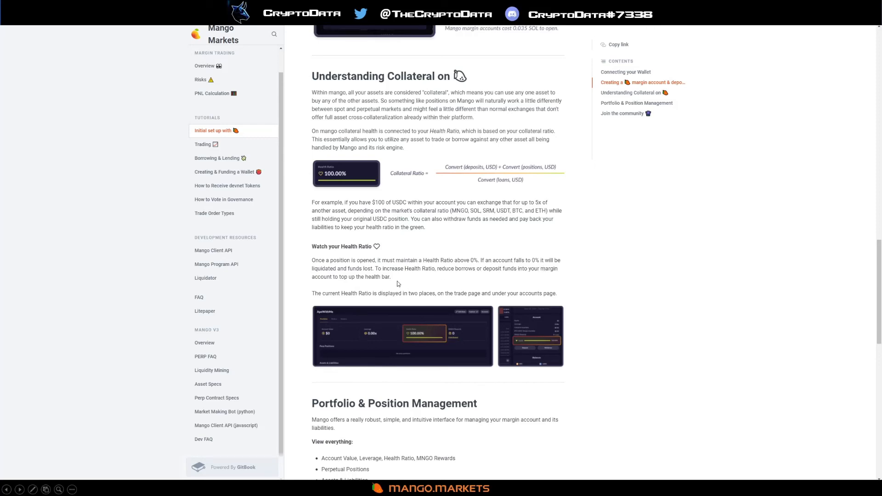
pyautogui.moveTo(394, 279)
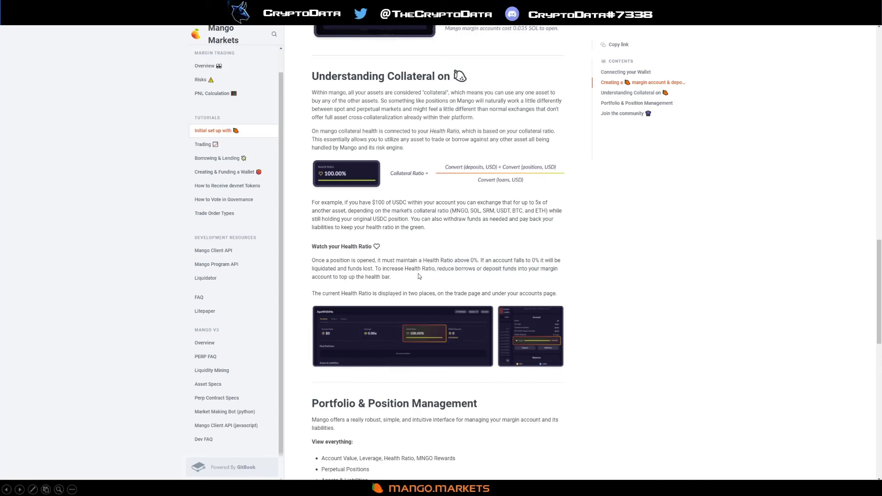
pyautogui.moveTo(449, 259)
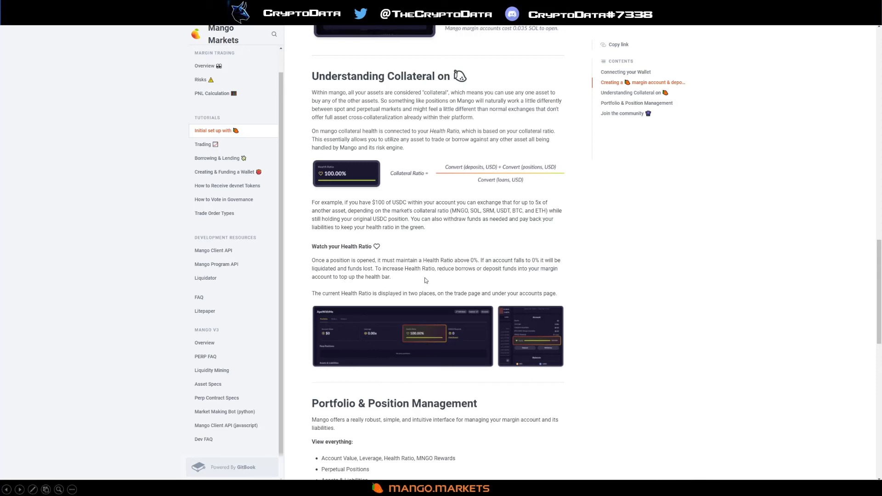
pyautogui.moveTo(419, 277)
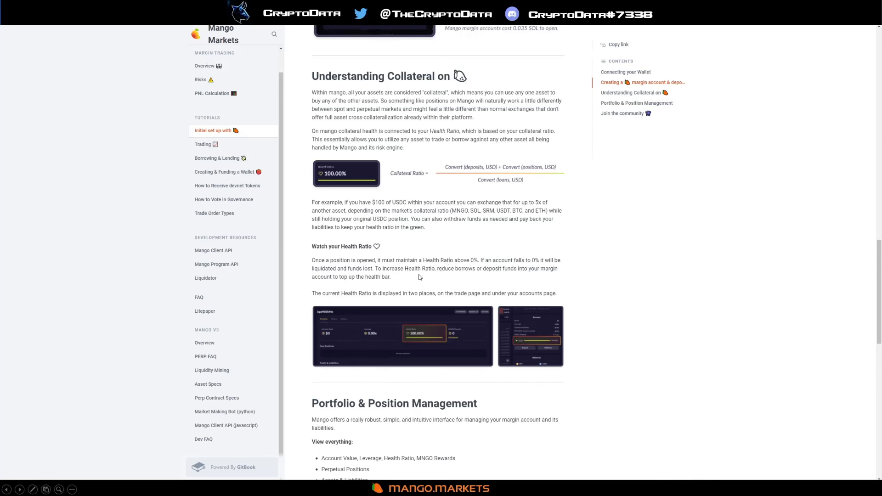
pyautogui.moveTo(450, 283)
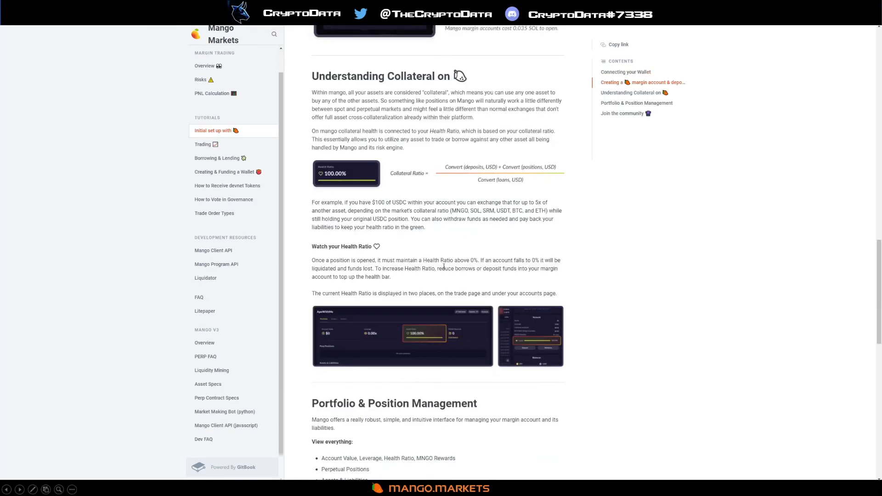
pyautogui.moveTo(443, 268)
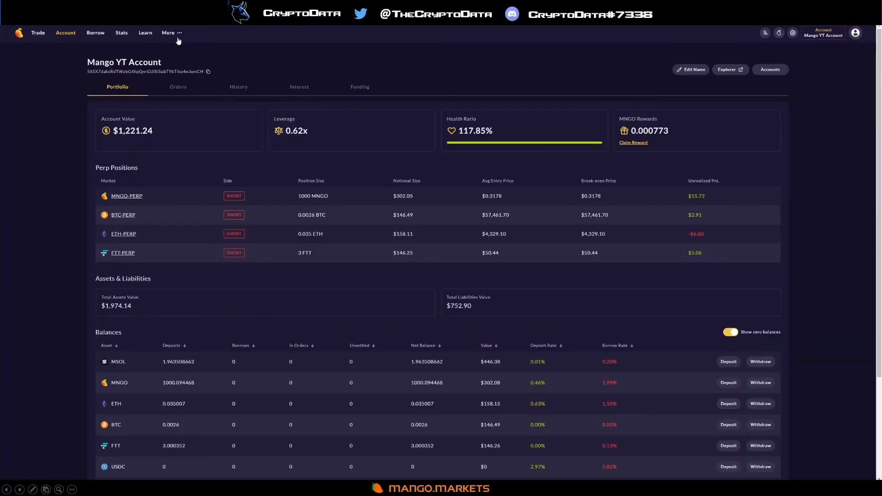
pyautogui.moveTo(456, 255)
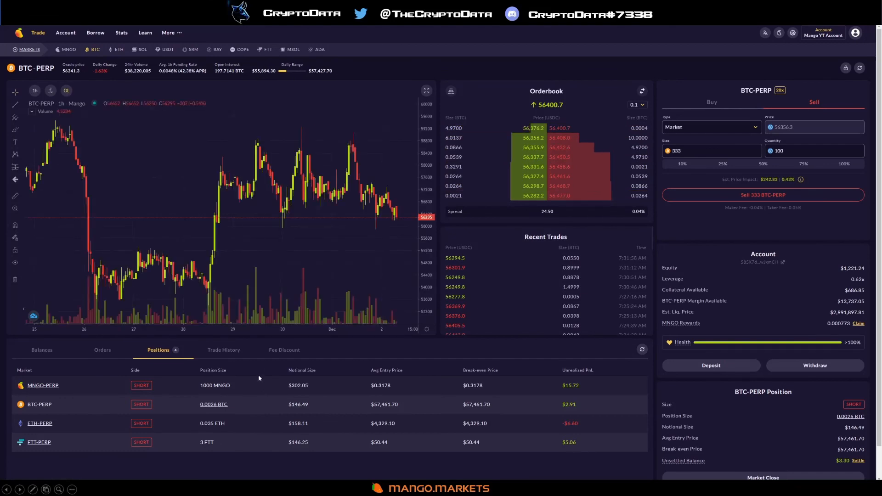
pyautogui.moveTo(520, 388)
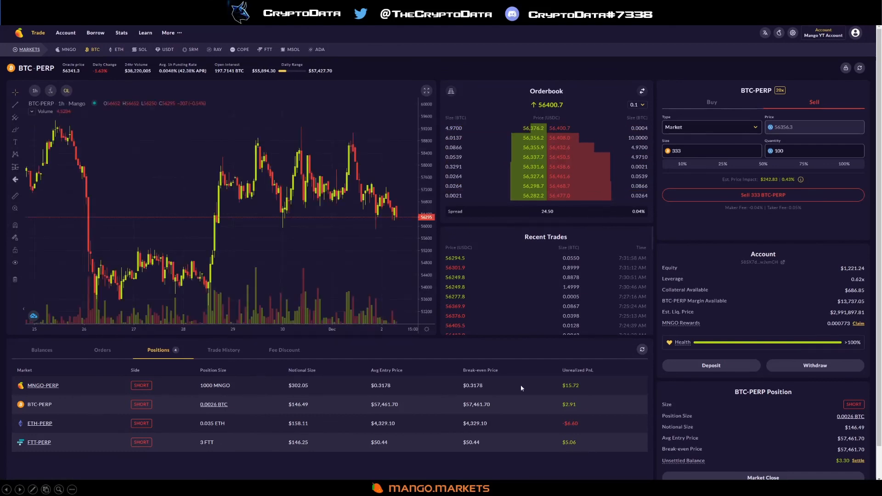
pyautogui.moveTo(383, 200)
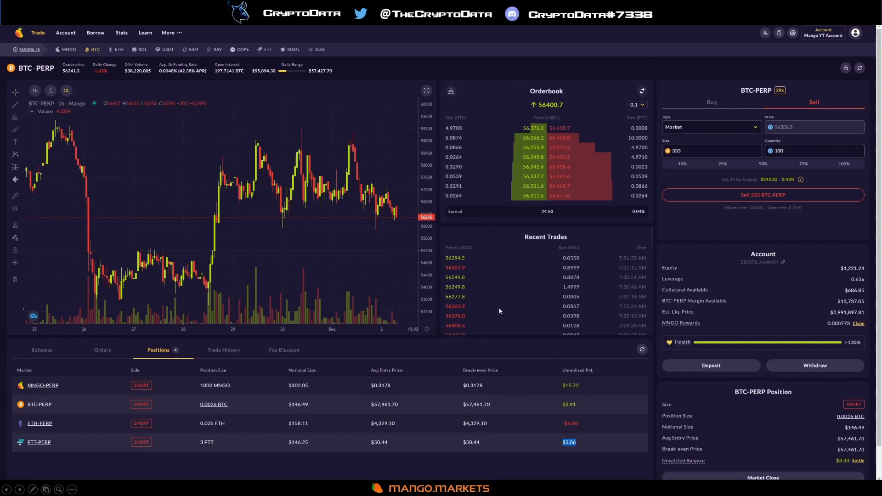
pyautogui.click(41, 350)
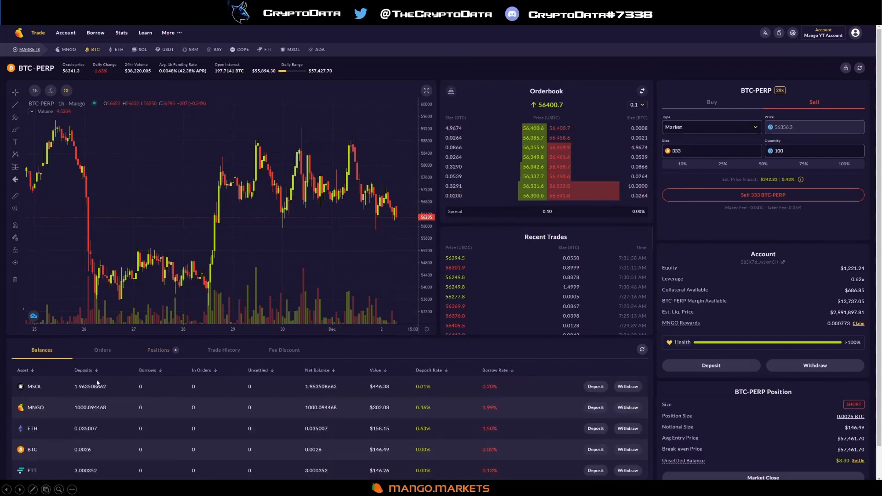
pyautogui.moveTo(166, 395)
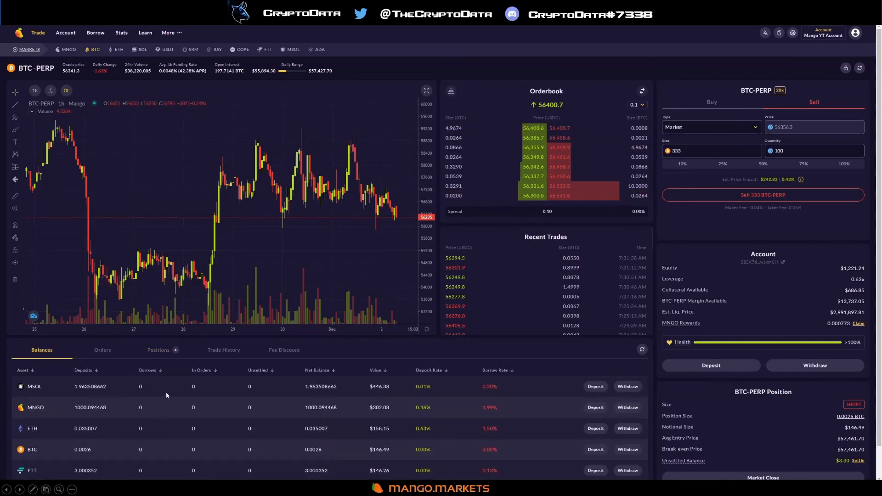
pyautogui.click(158, 350)
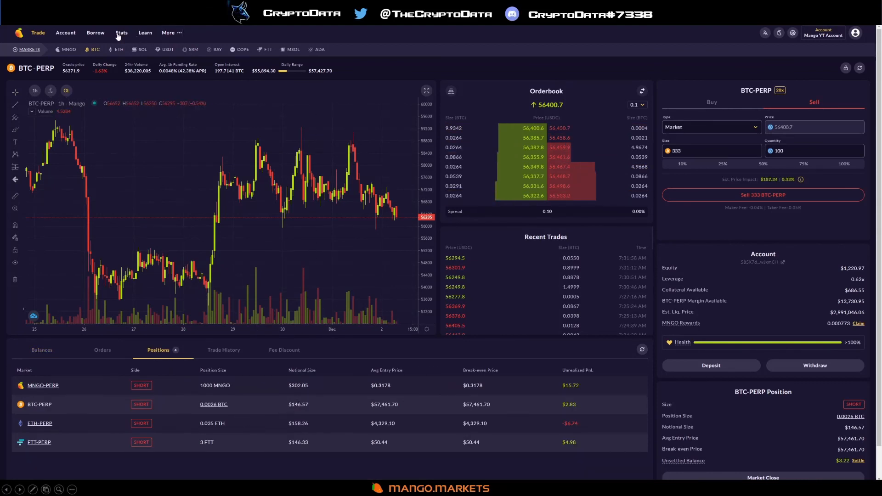
# Step: View BTC perp funding, open interest and mining stats, then return to BTC-PERP trading
pyautogui.click(121, 32)
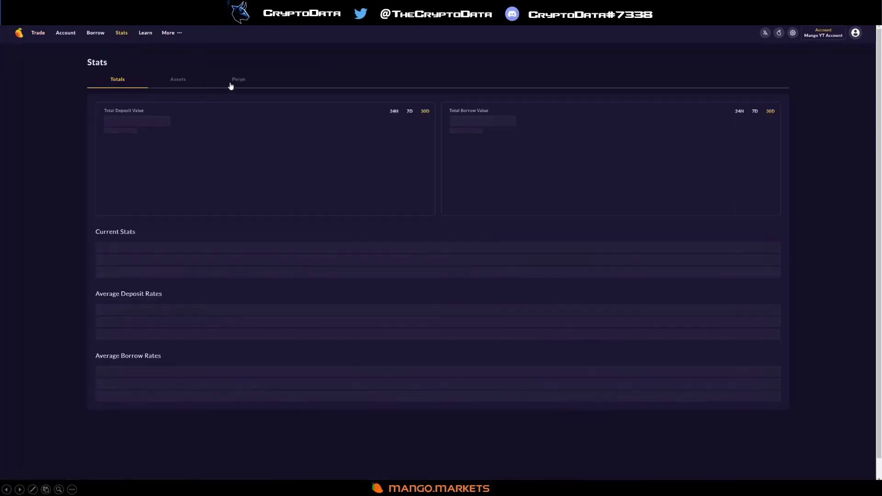
pyautogui.click(238, 79)
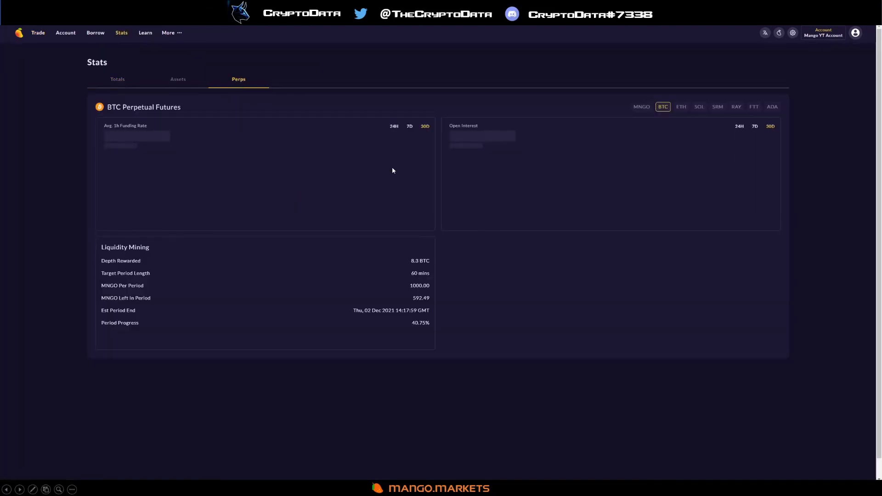
pyautogui.moveTo(393, 168)
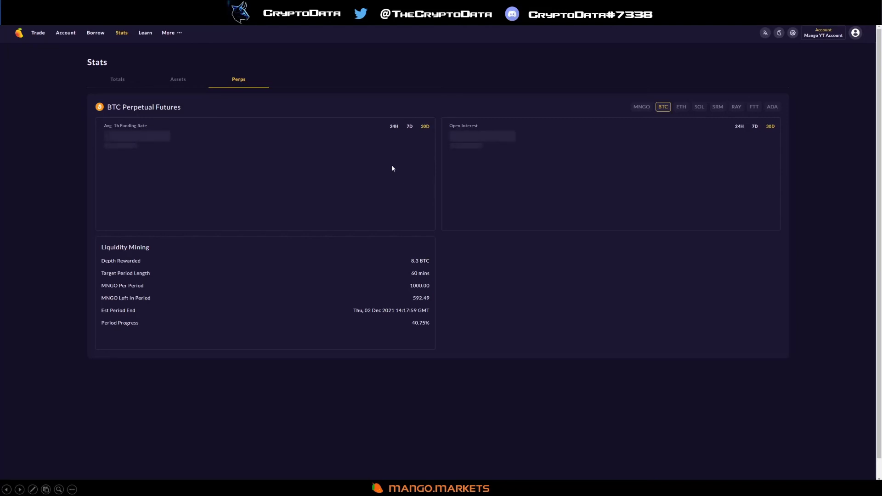
pyautogui.moveTo(268, 98)
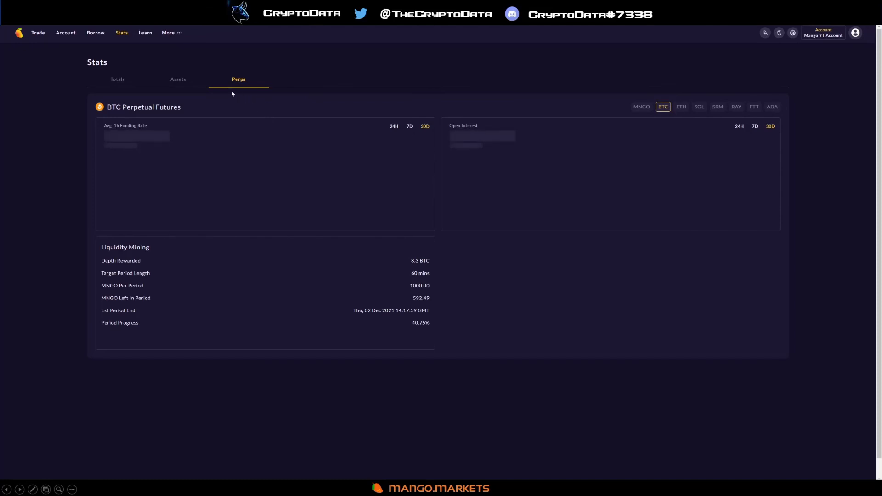
pyautogui.moveTo(229, 100)
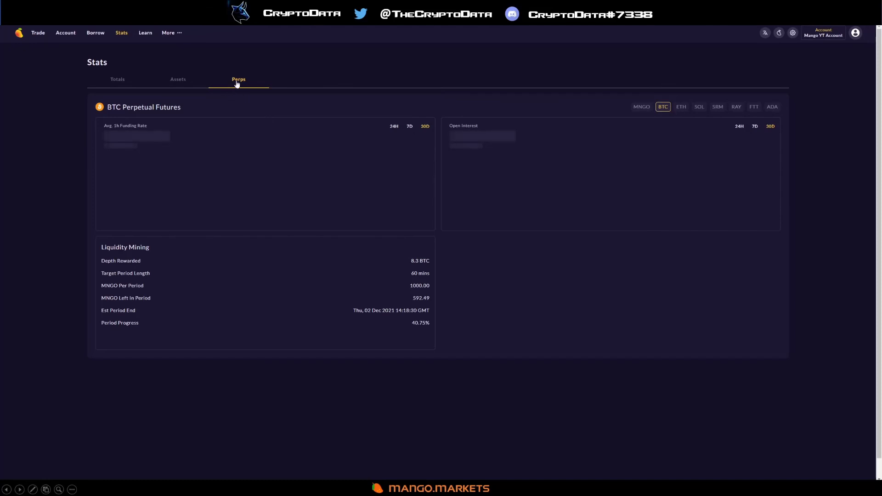
pyautogui.click(38, 32)
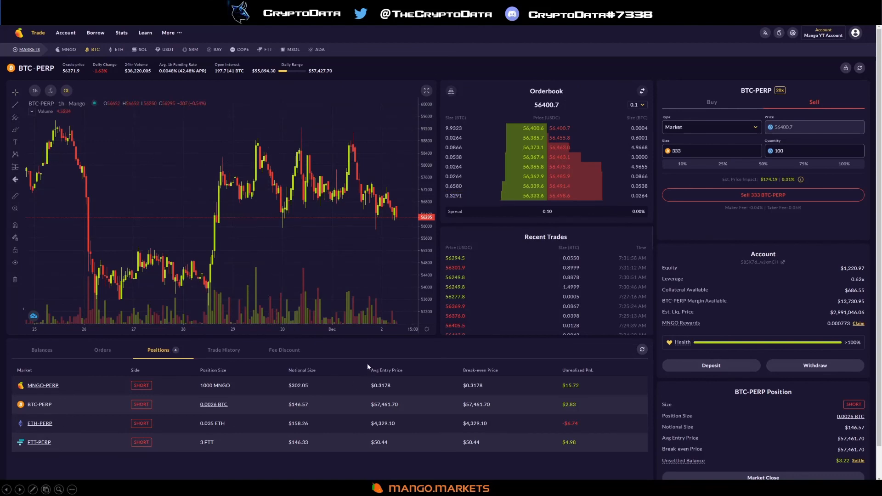
pyautogui.moveTo(342, 355)
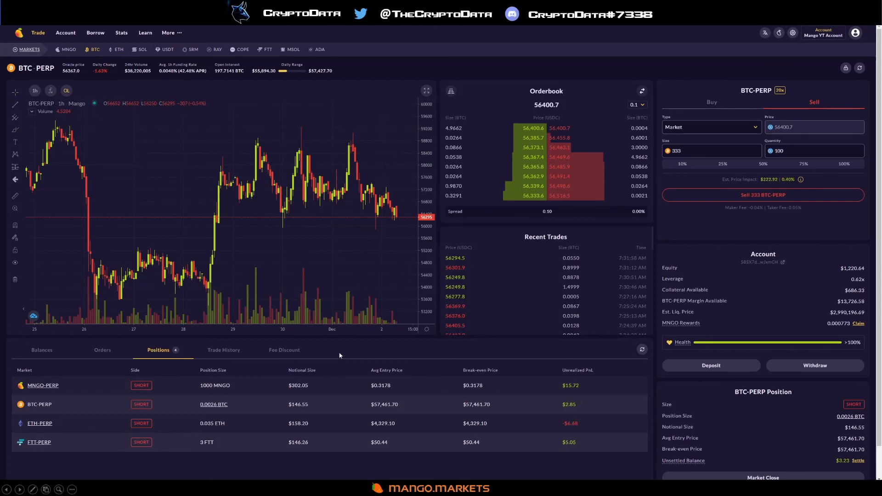
pyautogui.moveTo(338, 358)
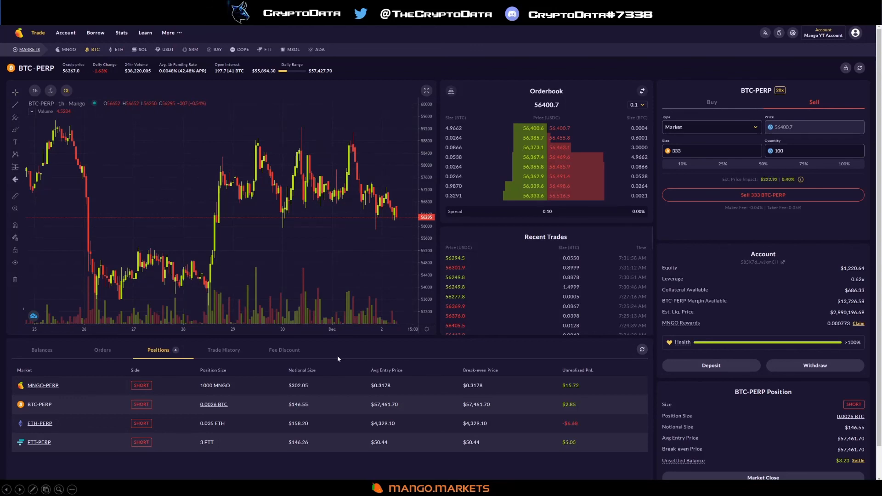